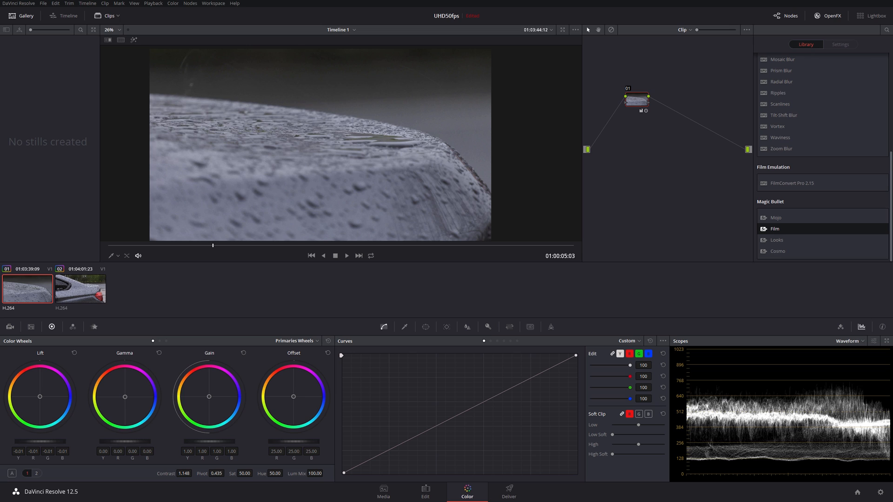
{"action": "mouse_move", "coordinate": [401, 279]}
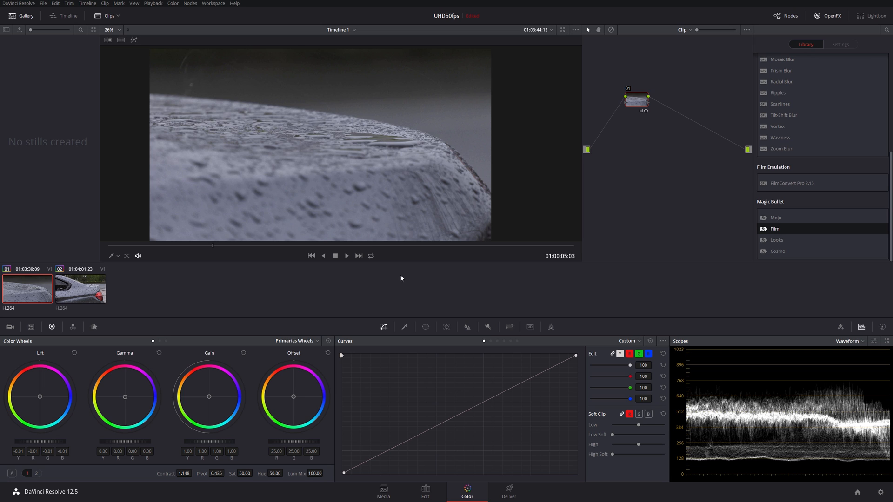
{"action": "mouse_move", "coordinate": [259, 159]}
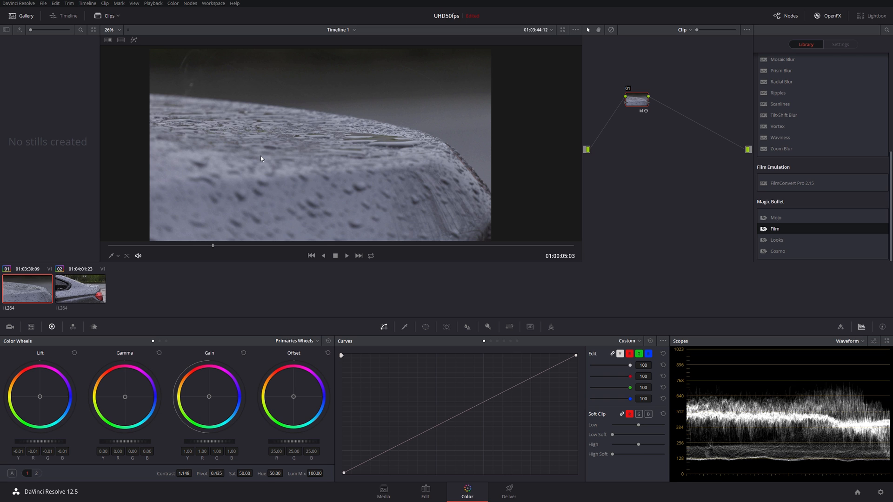
{"action": "mouse_move", "coordinate": [176, 265]}
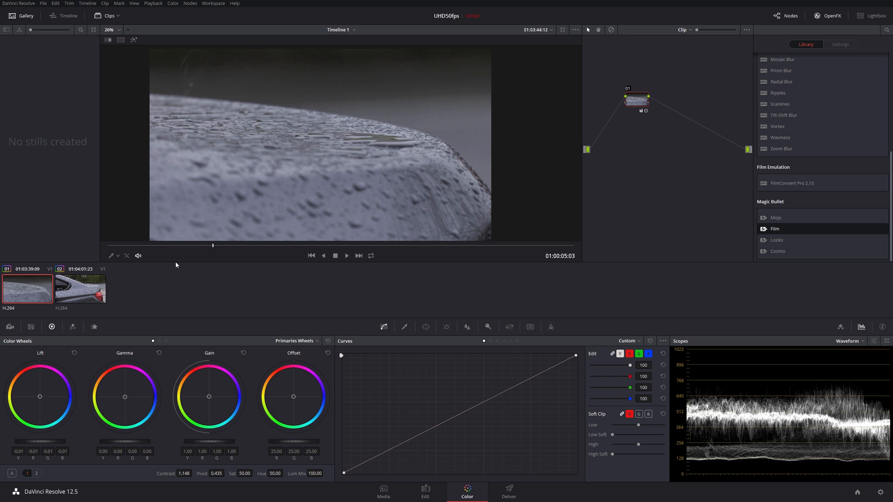
Switch between the raindrop and car tail-light clips, then scrub later into the raindrop clip
{"action": "left_click", "coordinate": [27, 289]}
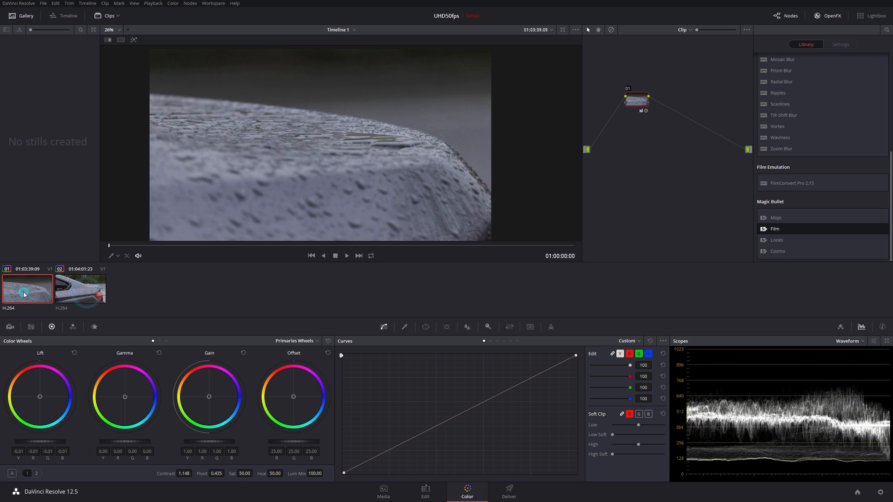
{"action": "left_click", "coordinate": [81, 288]}
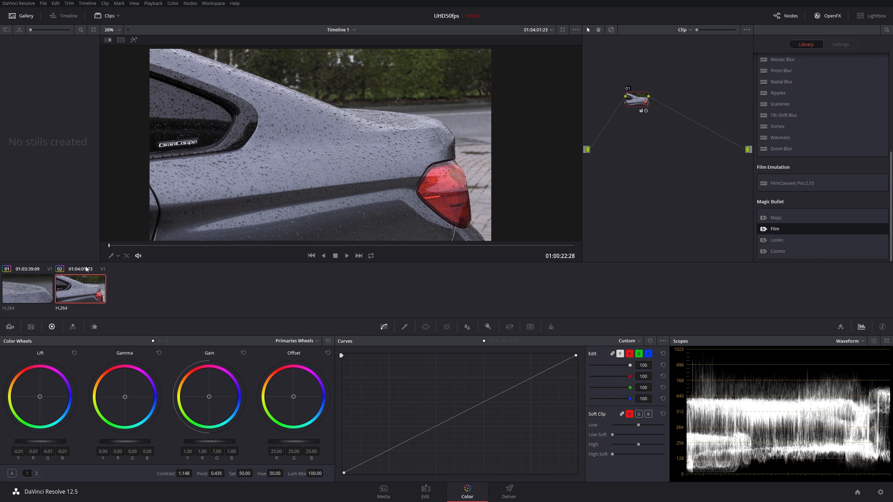
{"action": "left_click", "coordinate": [27, 289]}
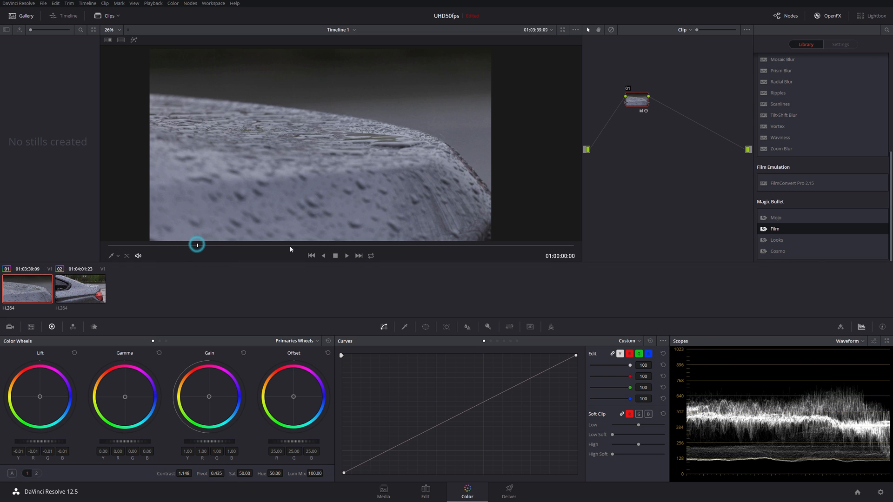
{"action": "left_click", "coordinate": [346, 255]}
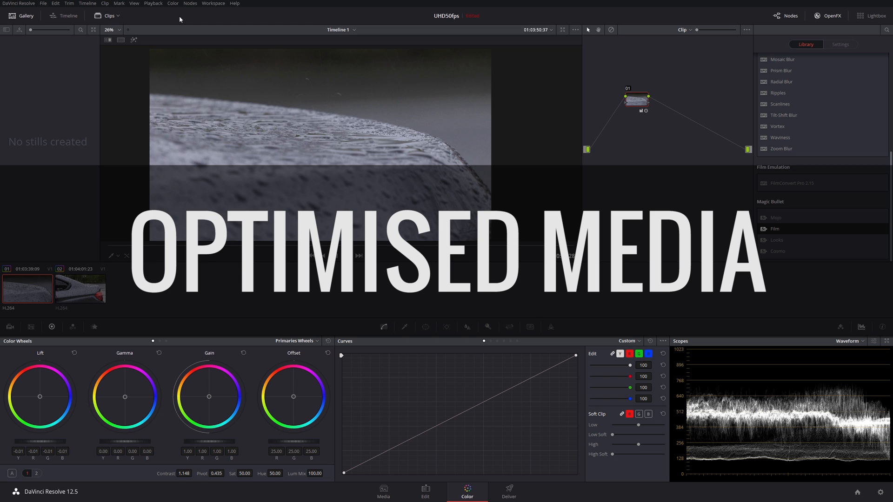
{"action": "mouse_move", "coordinate": [535, 312]}
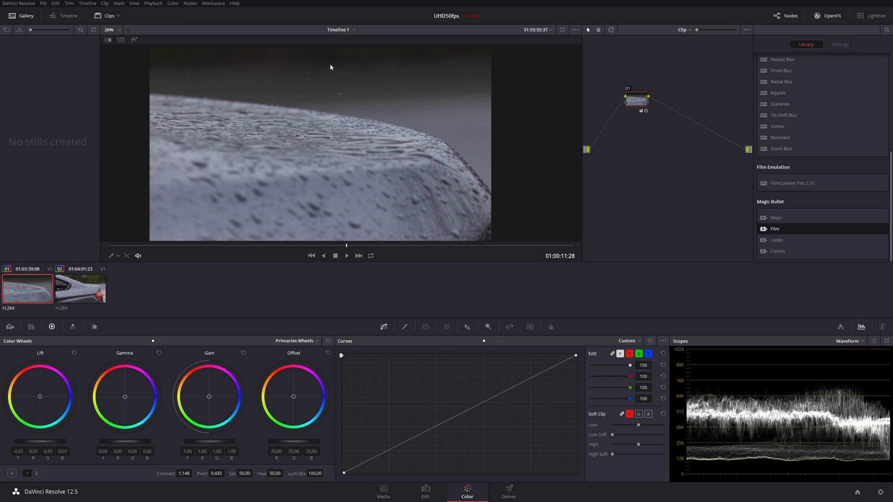
{"action": "mouse_move", "coordinate": [342, 95]}
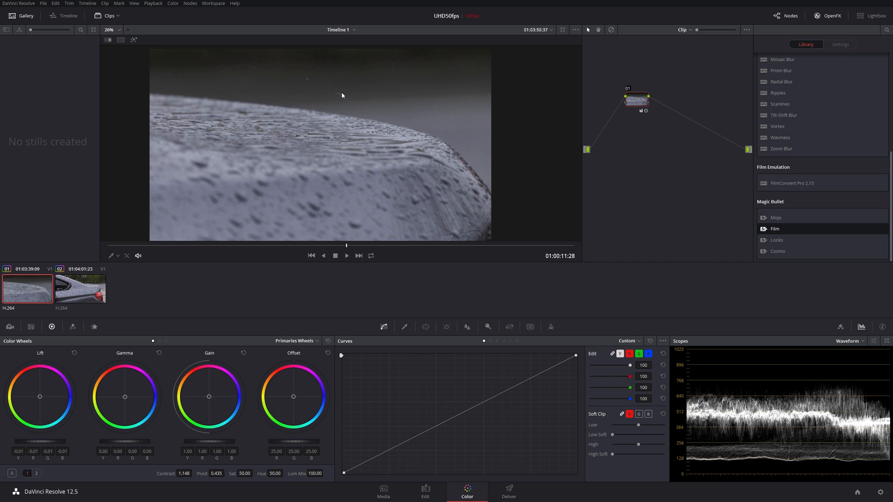
{"action": "mouse_move", "coordinate": [43, 3]}
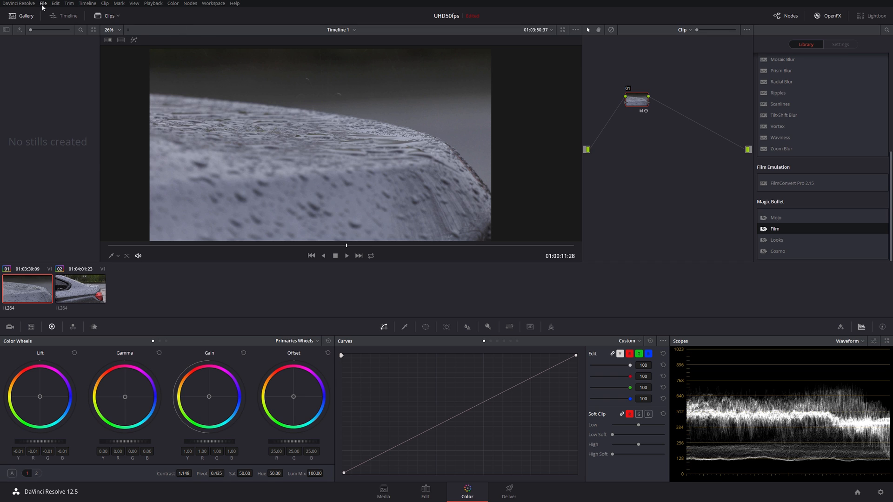
Review Project Settings General Options, then glance at the Playback menu without changes
{"action": "left_click", "coordinate": [43, 4]}
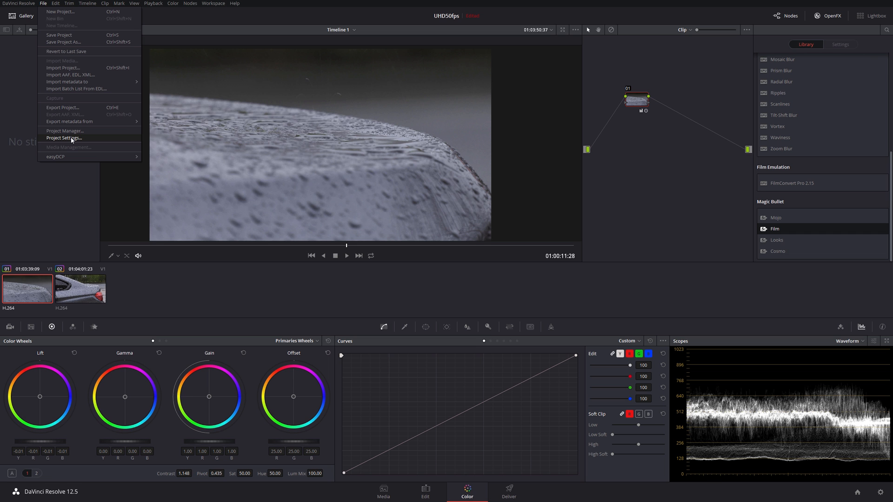
{"action": "left_click", "coordinate": [64, 138]}
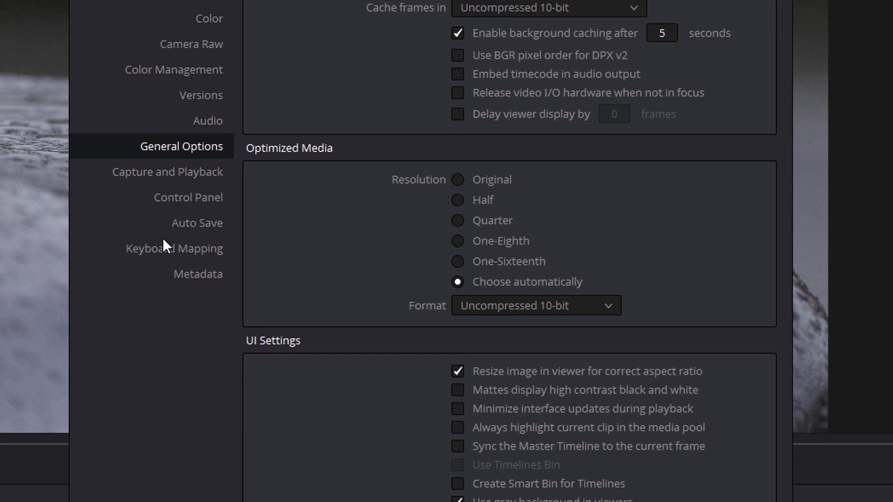
{"action": "mouse_move", "coordinate": [116, 149]}
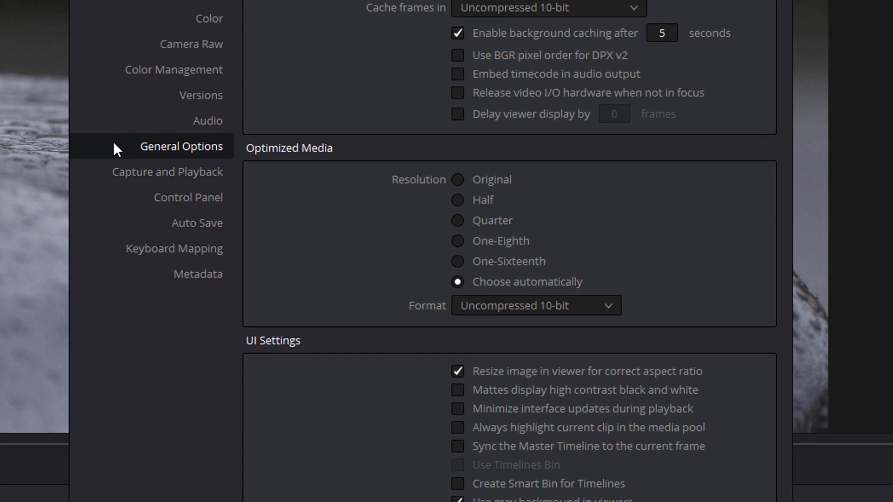
{"action": "left_click", "coordinate": [182, 147]}
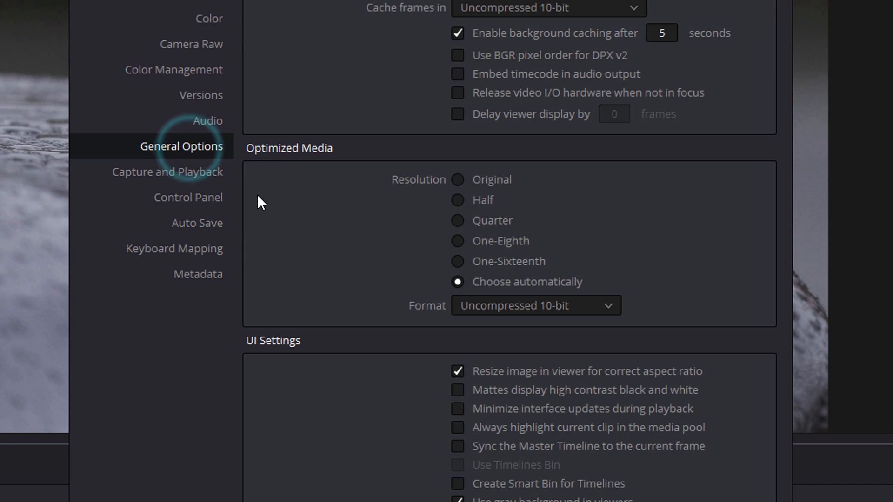
{"action": "mouse_move", "coordinate": [353, 322]}
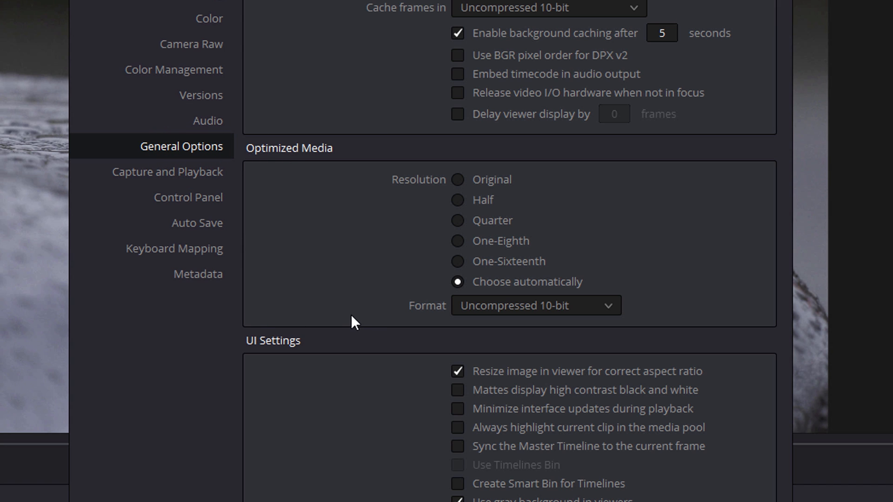
{"action": "mouse_move", "coordinate": [462, 223]}
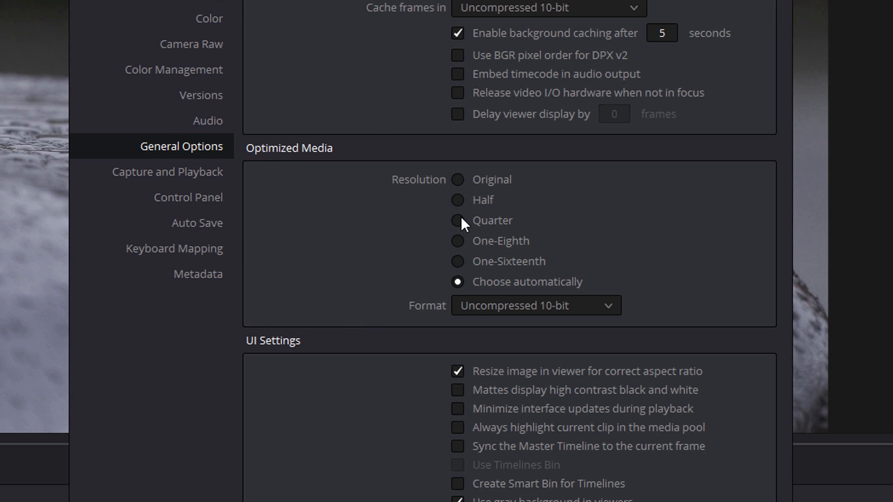
{"action": "mouse_move", "coordinate": [435, 188]}
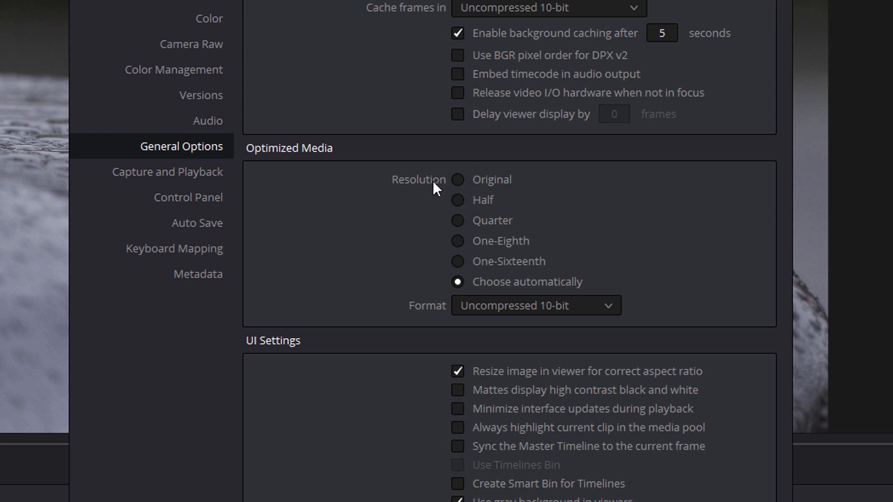
{"action": "mouse_move", "coordinate": [465, 177]}
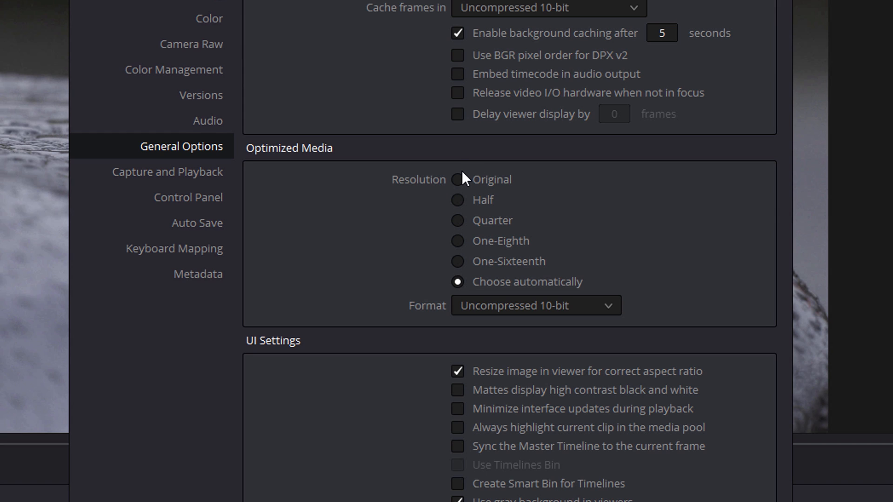
{"action": "mouse_move", "coordinate": [634, 289]}
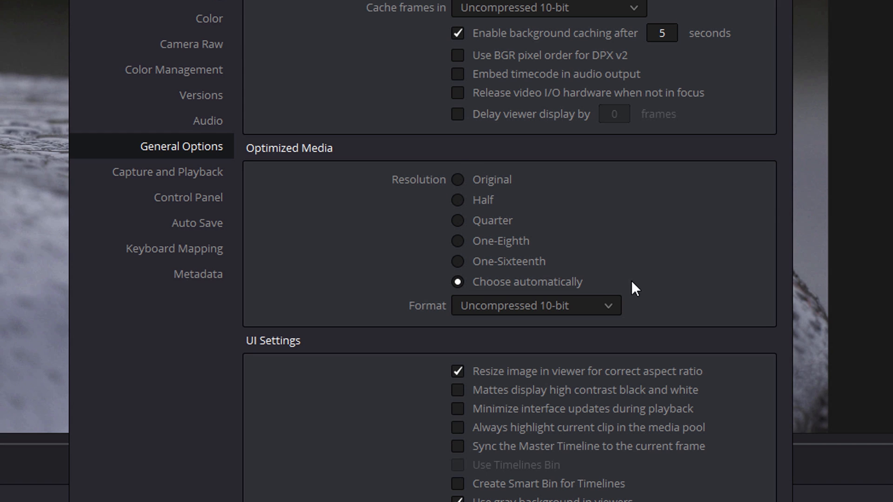
{"action": "mouse_move", "coordinate": [597, 307]}
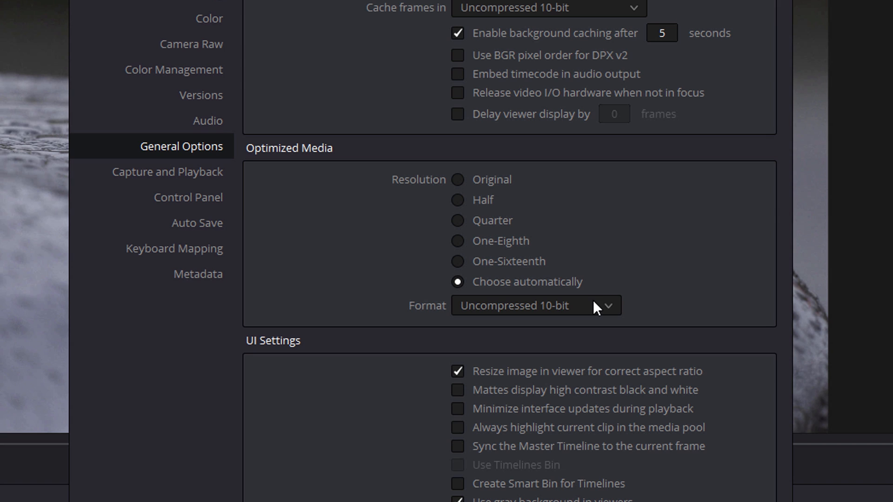
{"action": "mouse_move", "coordinate": [471, 275]}
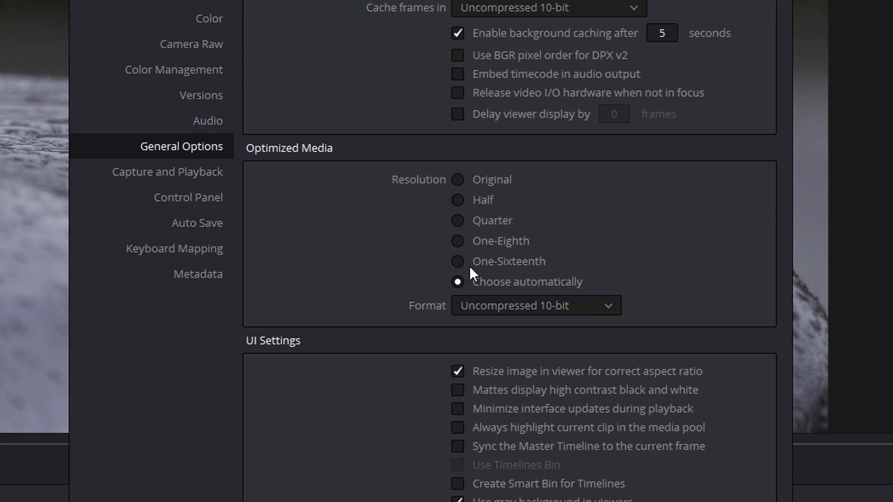
{"action": "mouse_move", "coordinate": [467, 276]}
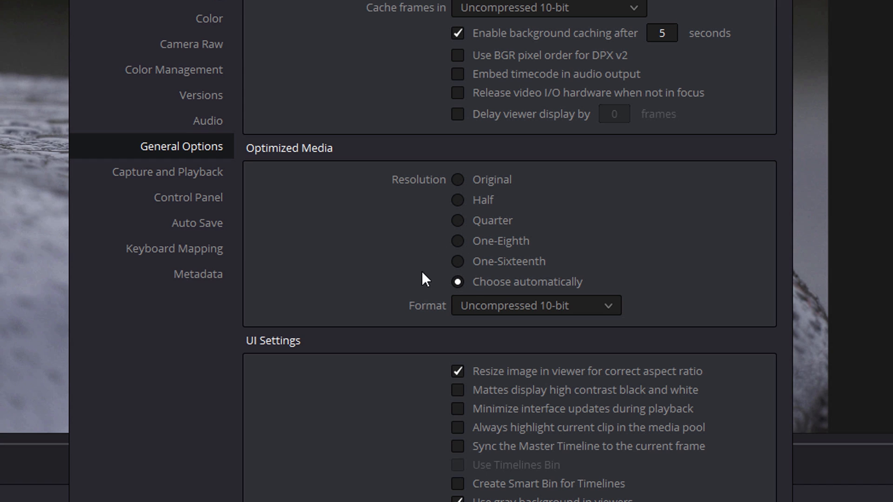
{"action": "mouse_move", "coordinate": [447, 262]}
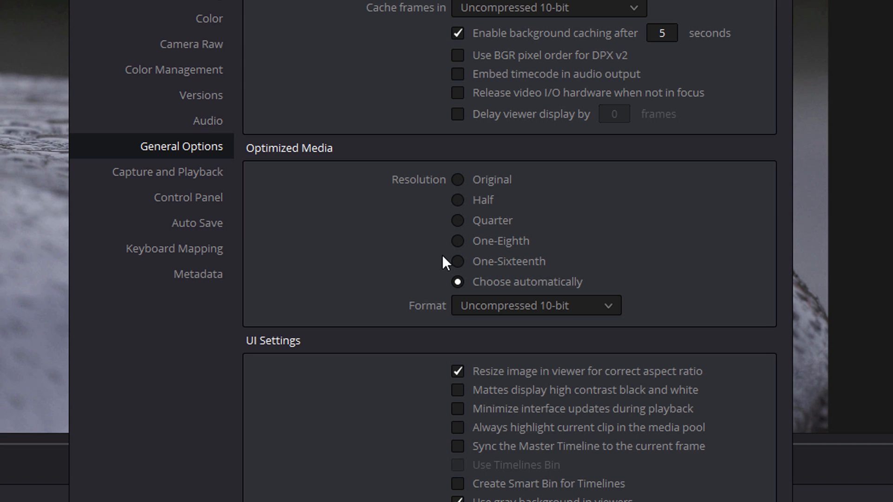
{"action": "mouse_move", "coordinate": [465, 262]}
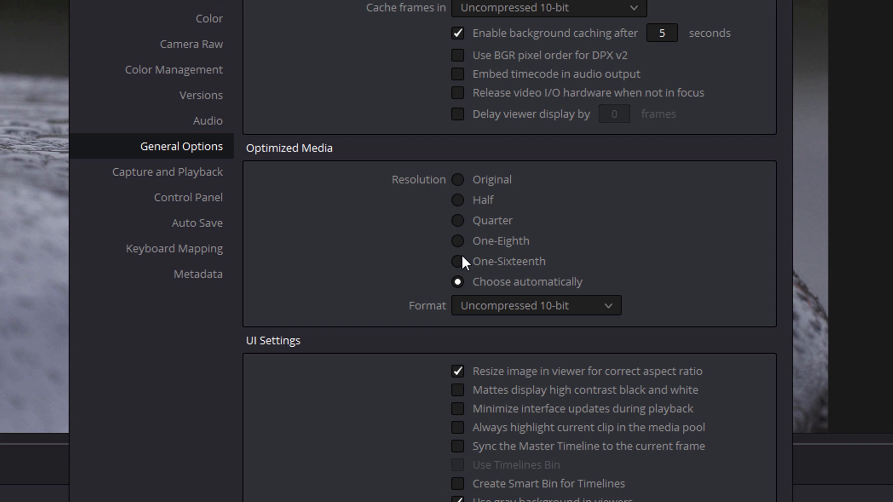
{"action": "scroll", "scroll_direction": "down", "scroll_amount": 3}
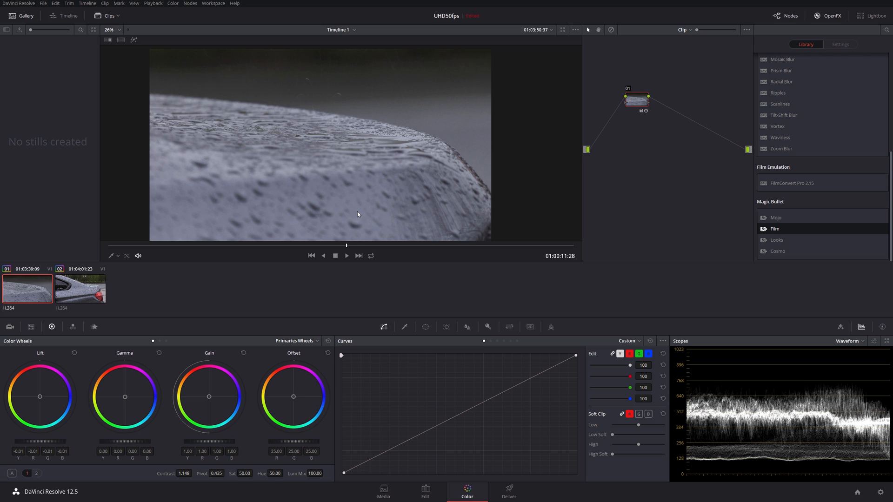
{"action": "mouse_move", "coordinate": [344, 187]}
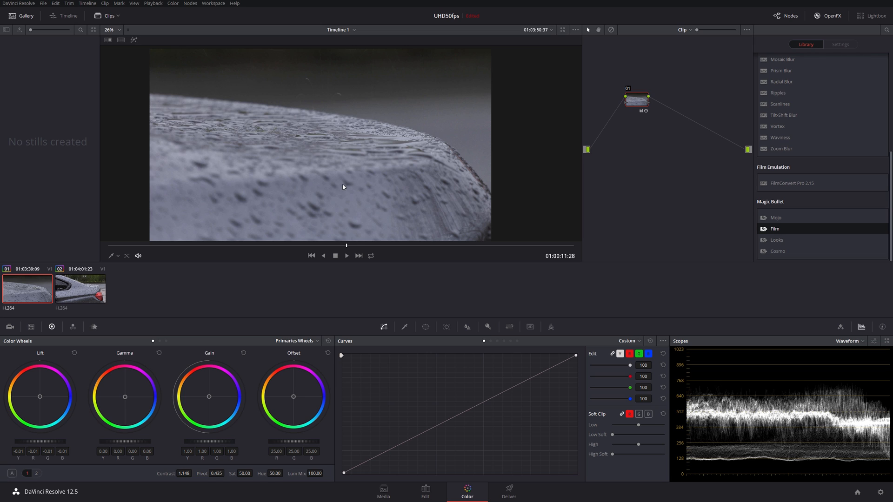
{"action": "mouse_move", "coordinate": [317, 231]}
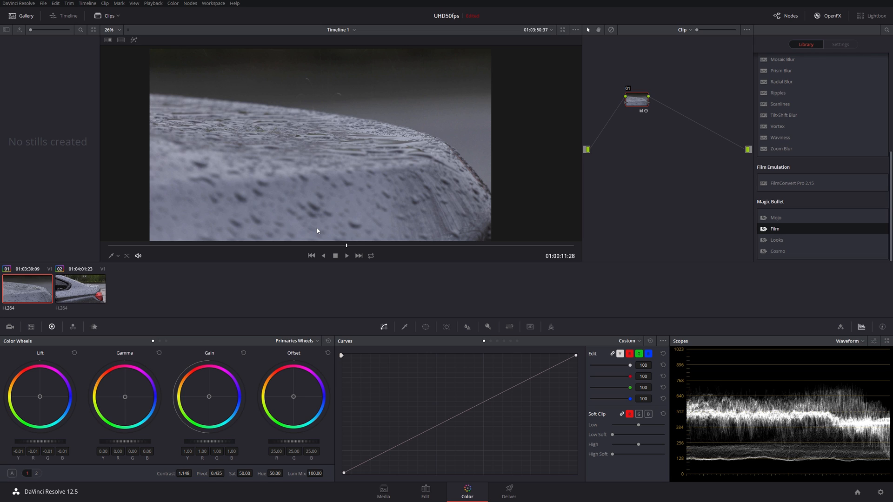
{"action": "mouse_move", "coordinate": [172, 25]}
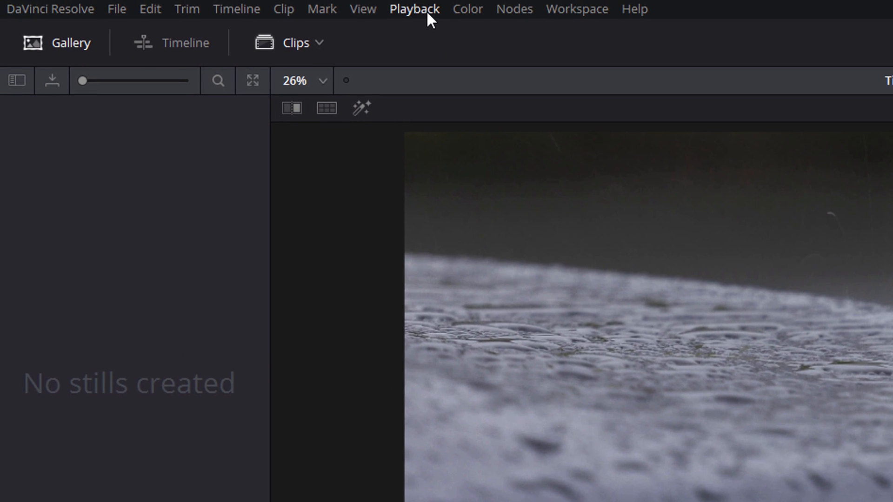
{"action": "left_click", "coordinate": [414, 9]}
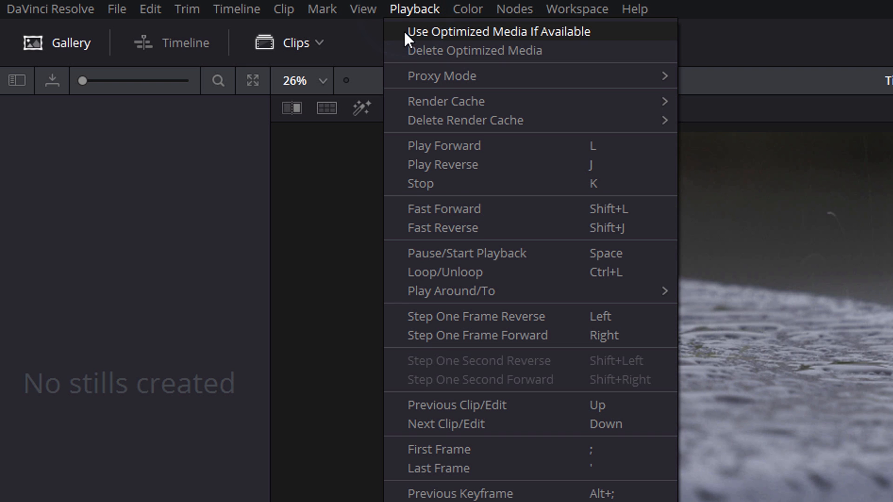
{"action": "mouse_move", "coordinate": [597, 41]}
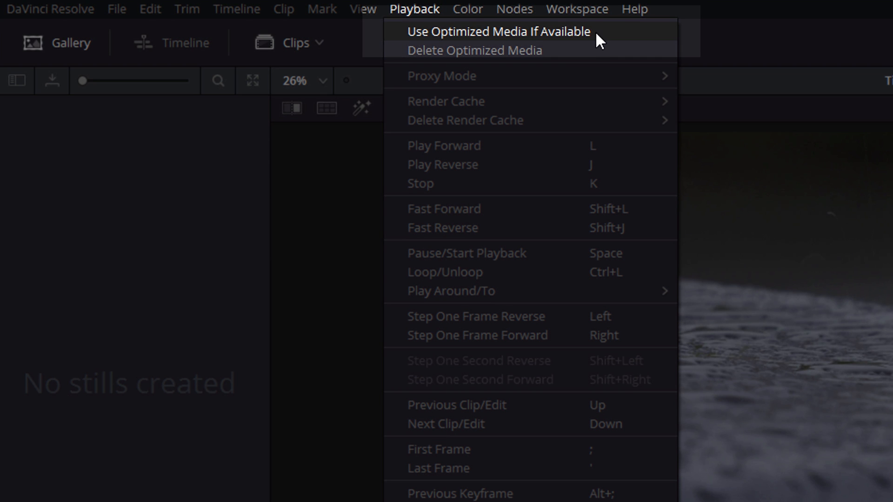
{"action": "mouse_move", "coordinate": [473, 50]}
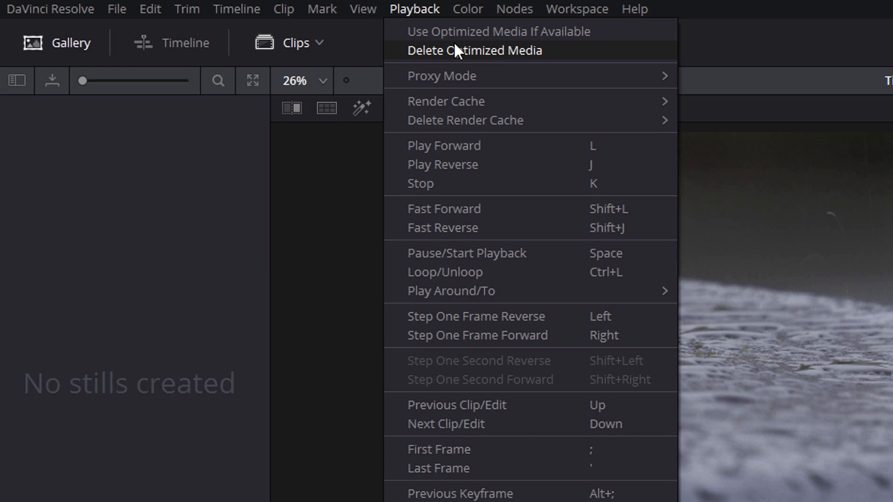
{"action": "left_click", "coordinate": [415, 9]}
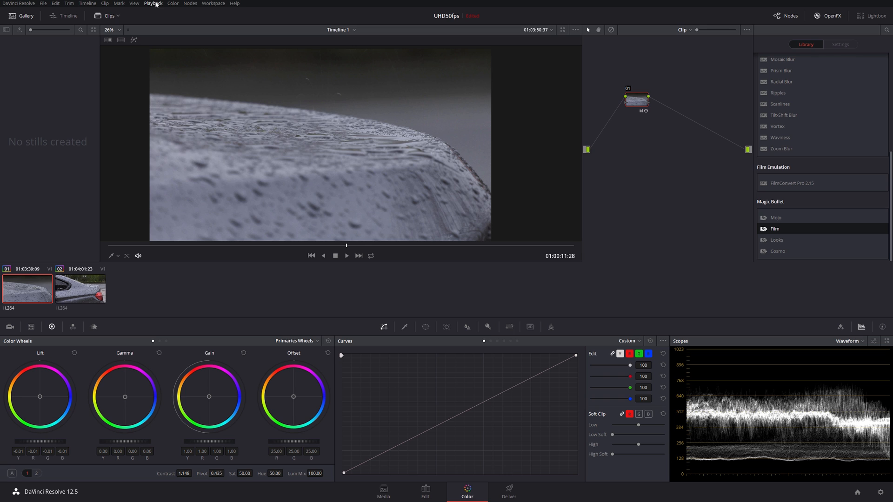
{"action": "mouse_move", "coordinate": [41, 11]}
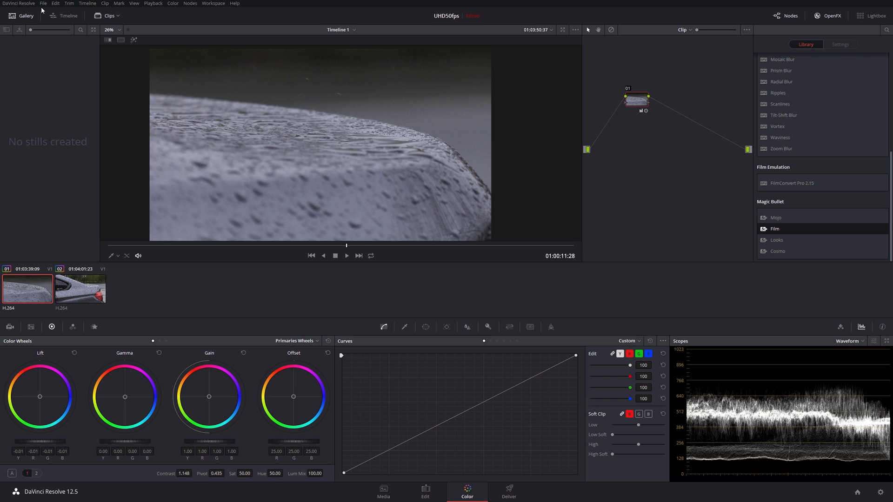
Keep Uncompressed 10-bit as the optimized media format and show the Playback options
{"action": "left_click", "coordinate": [43, 2]}
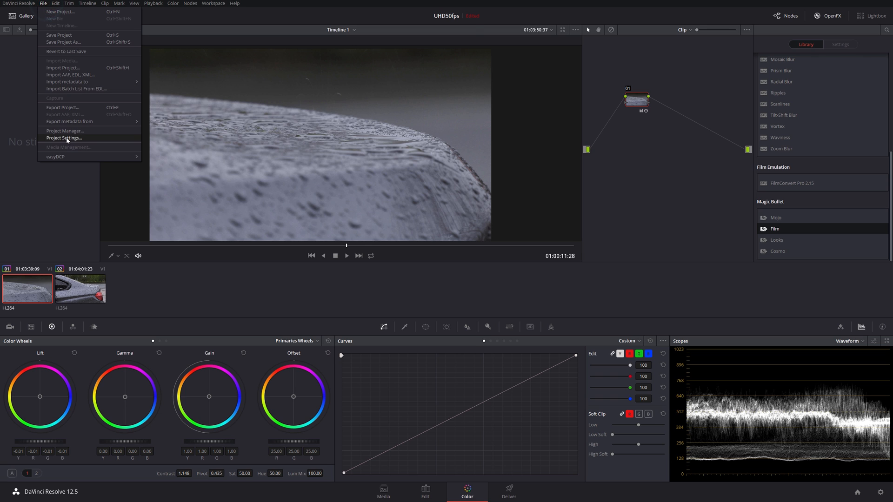
{"action": "left_click", "coordinate": [64, 138]}
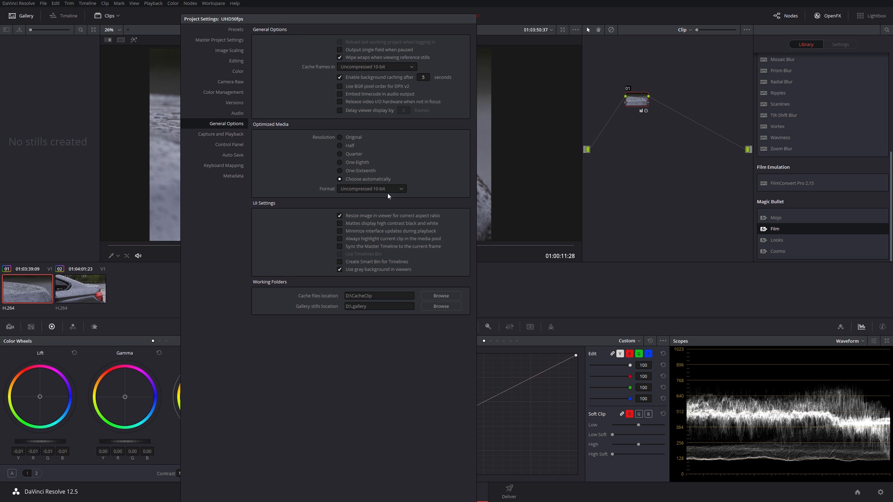
{"action": "left_click", "coordinate": [370, 188]}
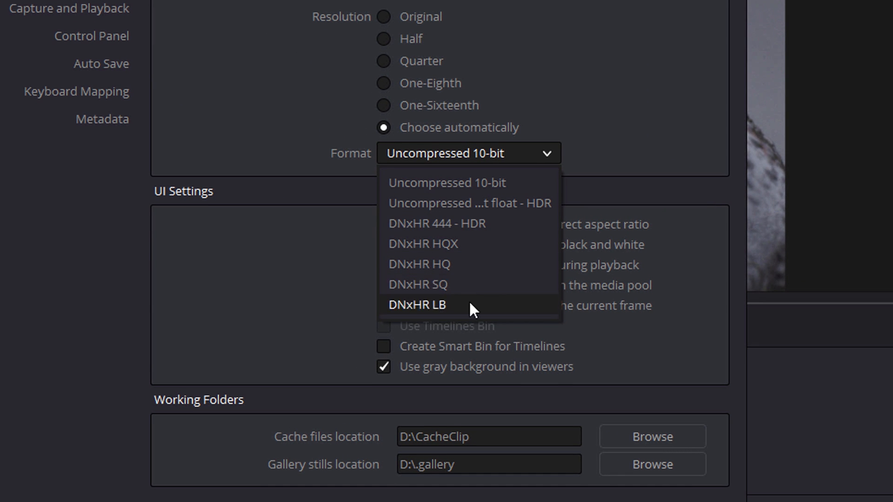
{"action": "mouse_move", "coordinate": [461, 262]}
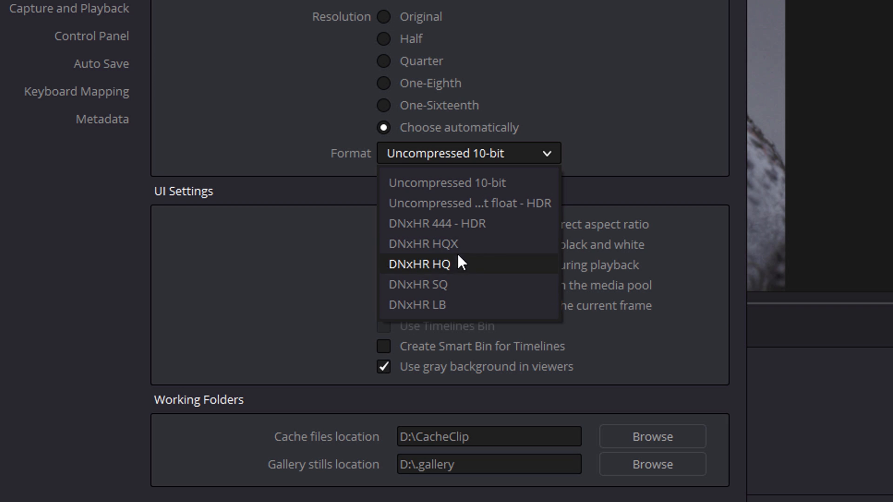
{"action": "mouse_move", "coordinate": [451, 223]}
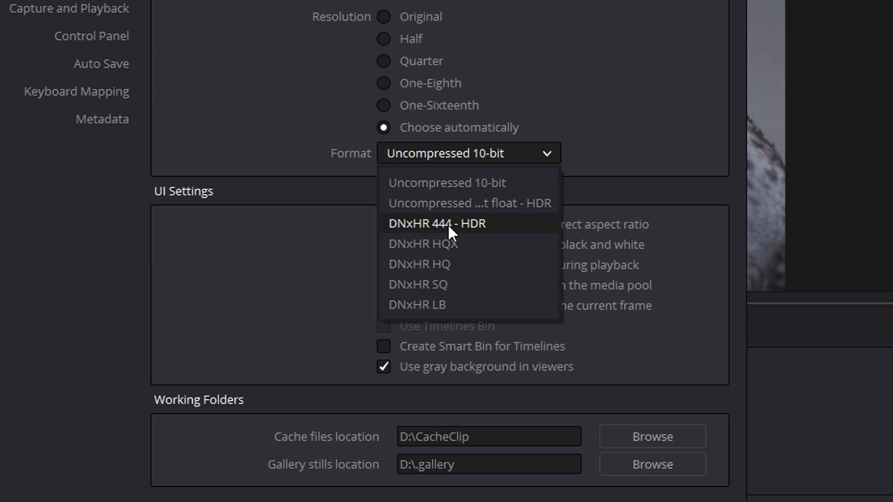
{"action": "mouse_move", "coordinate": [441, 284]}
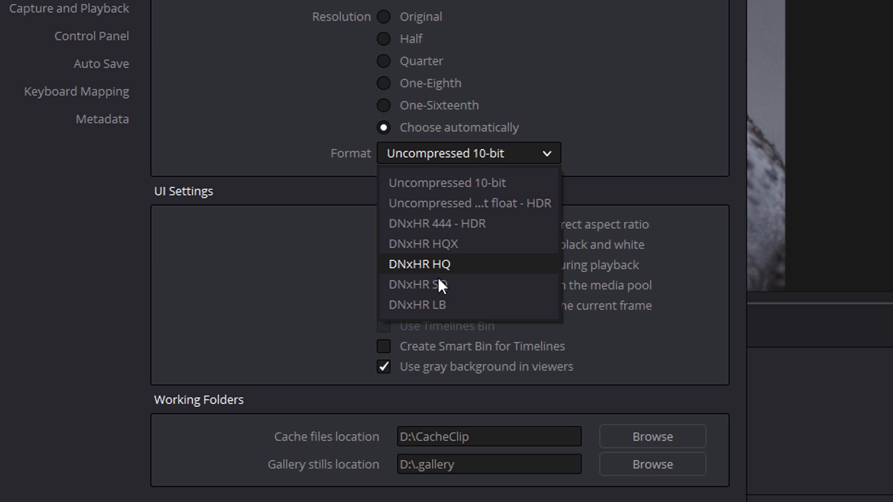
{"action": "mouse_move", "coordinate": [455, 223]}
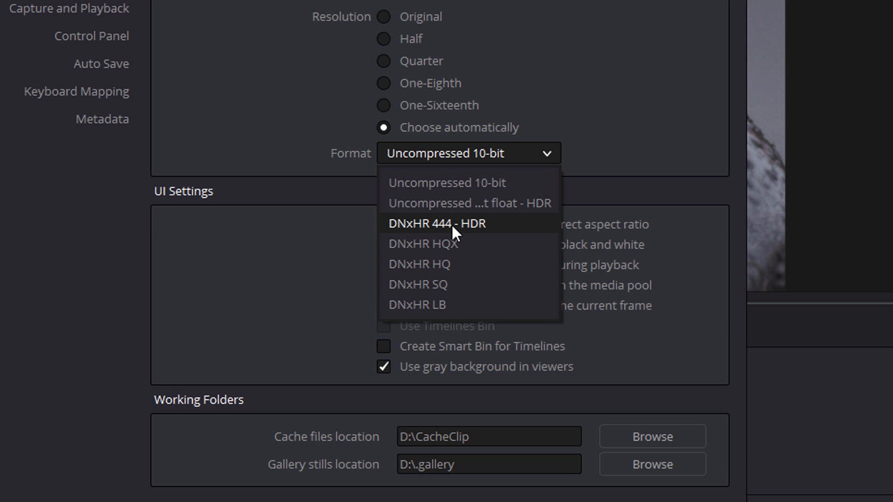
{"action": "mouse_move", "coordinate": [436, 284]}
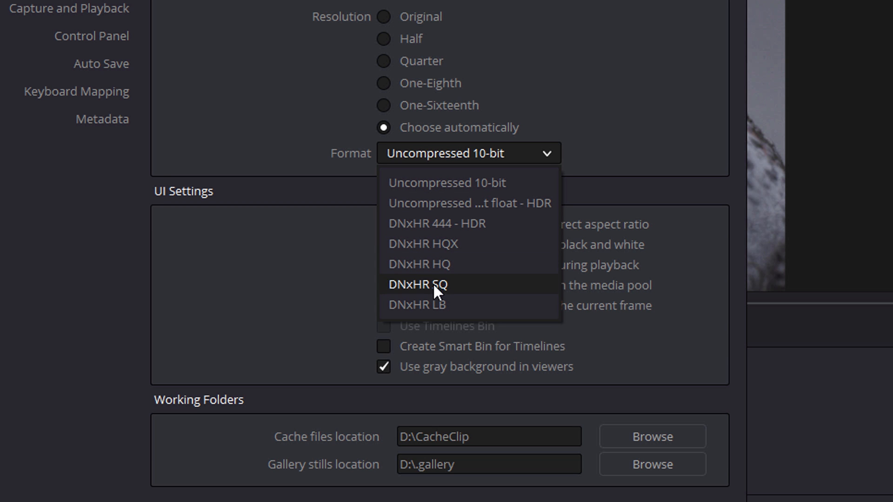
{"action": "mouse_move", "coordinate": [545, 165]}
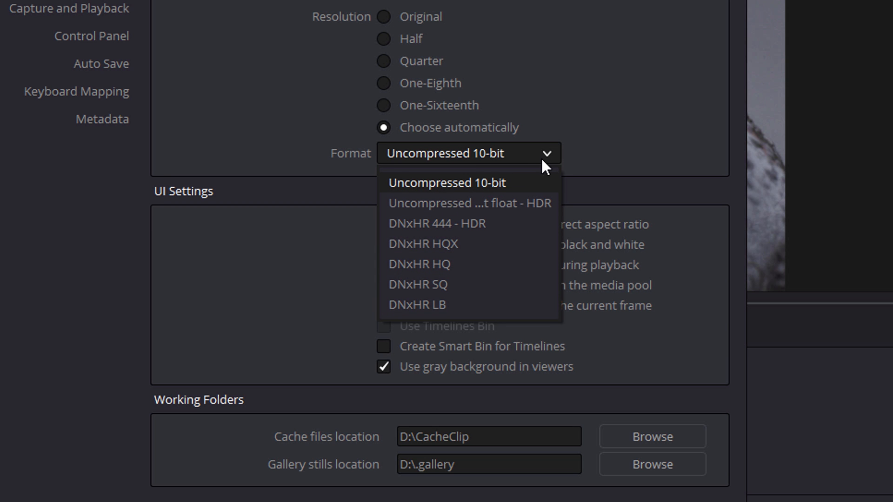
{"action": "left_click", "coordinate": [447, 183]}
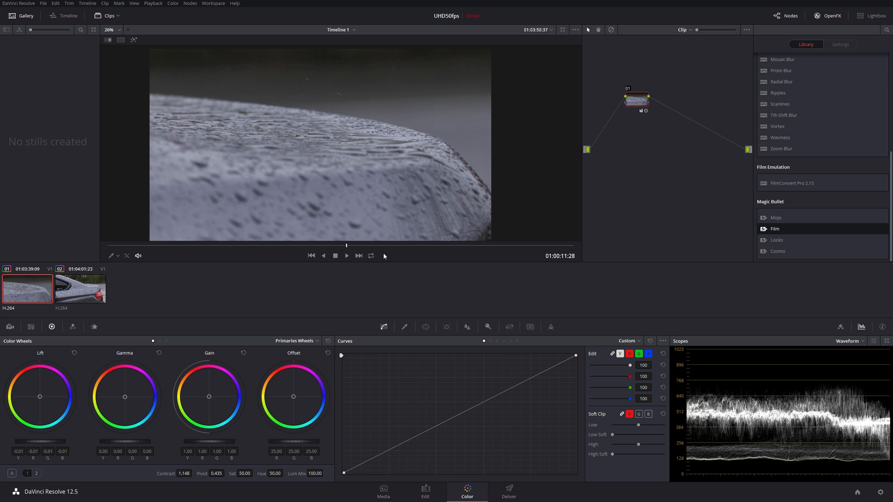
{"action": "mouse_move", "coordinate": [229, 116]}
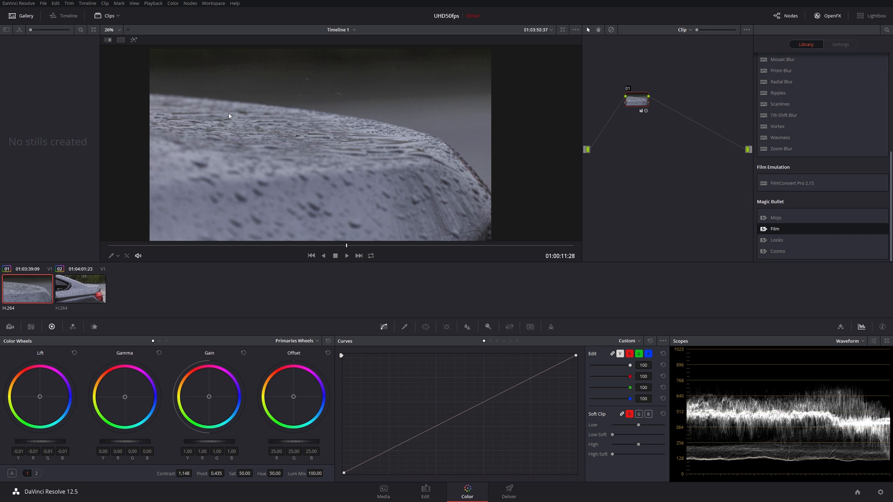
{"action": "left_click", "coordinate": [150, 2]}
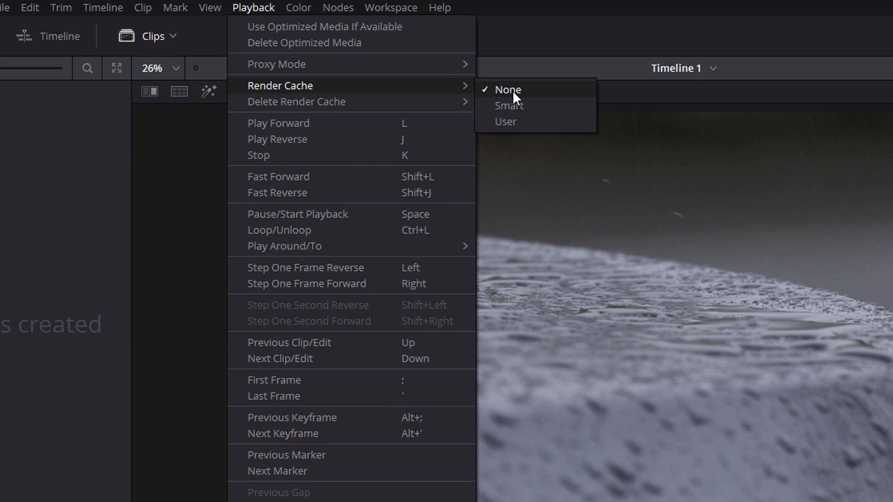
{"action": "mouse_move", "coordinate": [518, 103]}
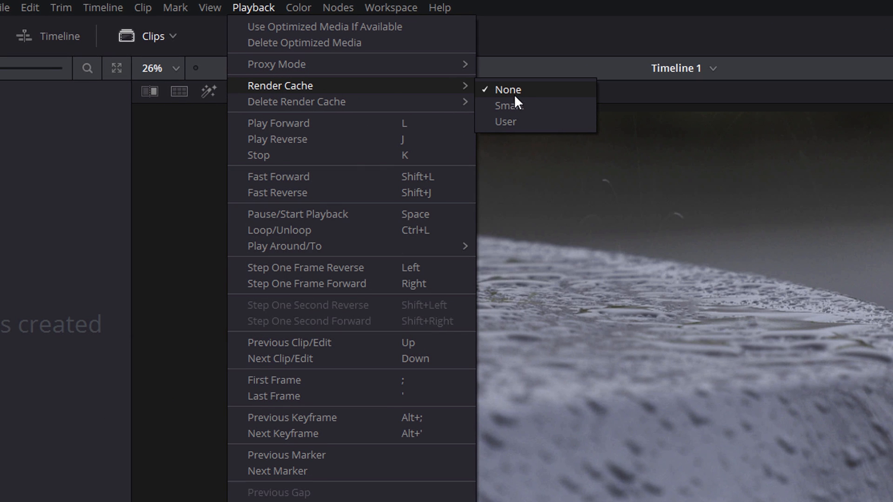
{"action": "mouse_move", "coordinate": [508, 106]}
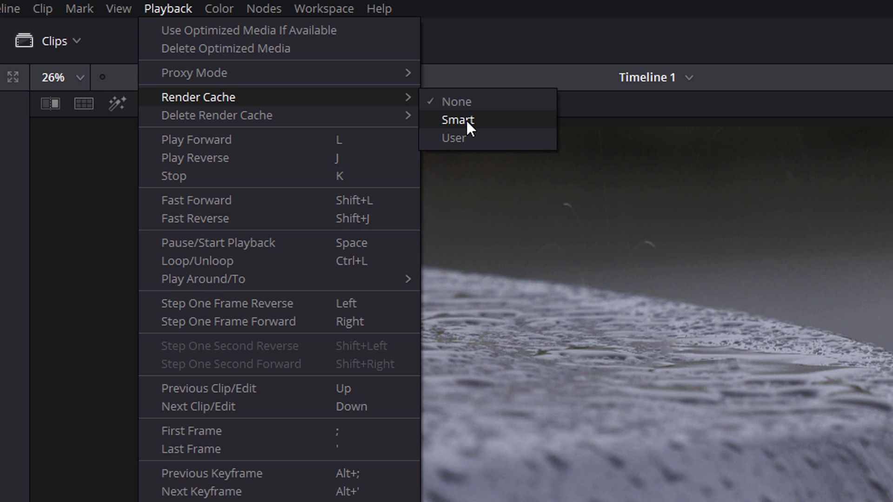
{"action": "mouse_move", "coordinate": [454, 137]}
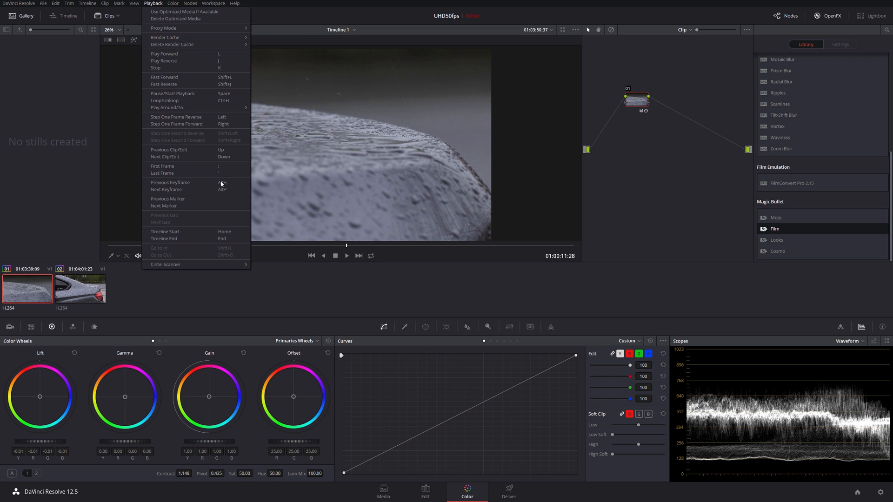
{"action": "mouse_move", "coordinate": [236, 255]}
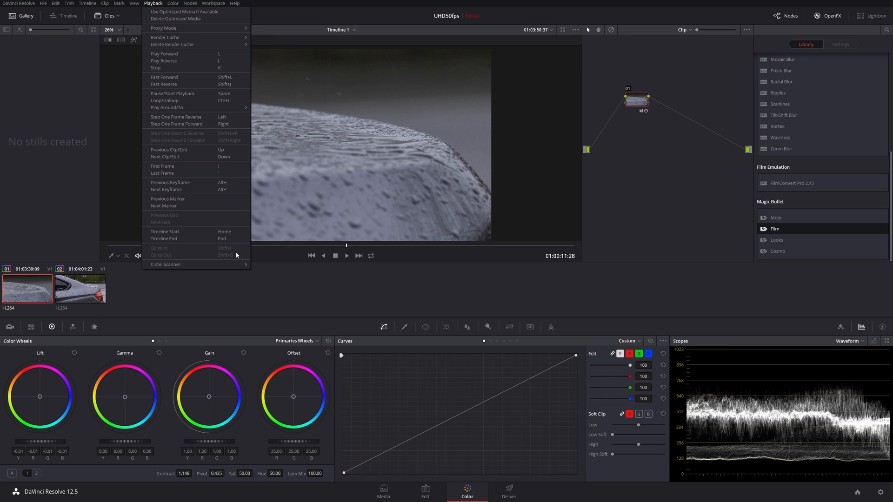
{"action": "mouse_move", "coordinate": [34, 284]}
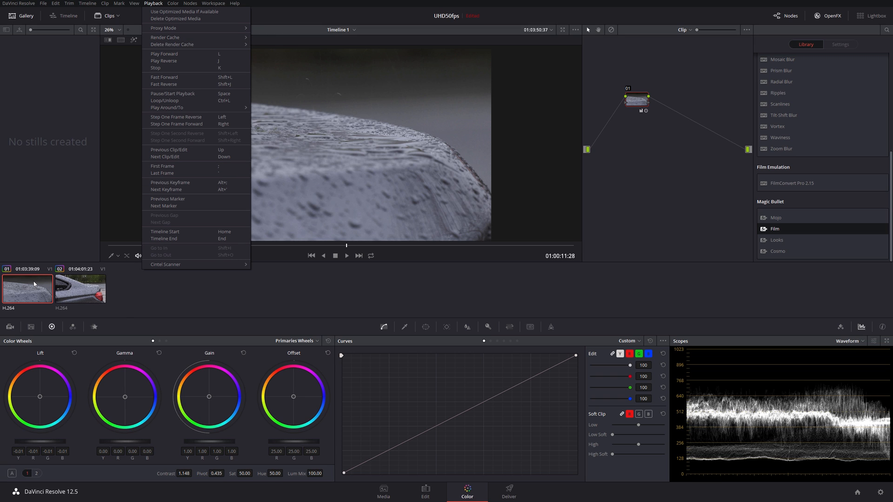
Check the first clip's Render Cache Clip Source options, then set Render Cache to Smart
{"action": "right_click", "coordinate": [27, 289]}
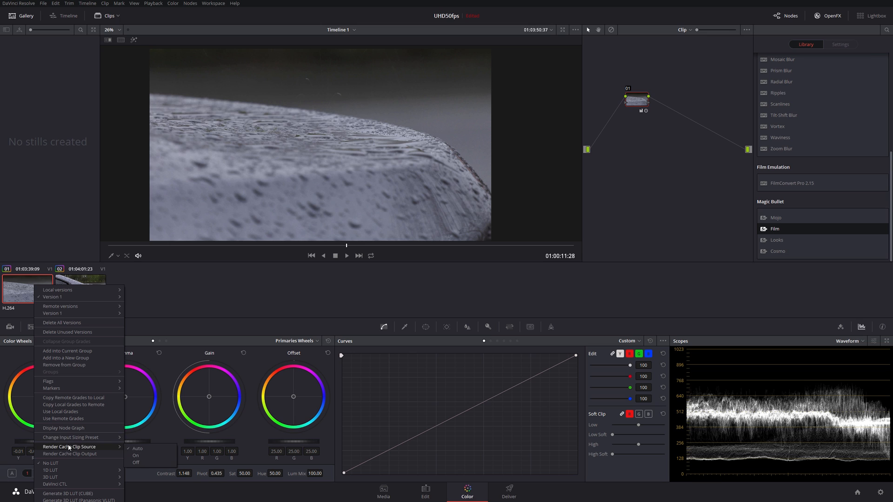
{"action": "mouse_move", "coordinate": [193, 393]}
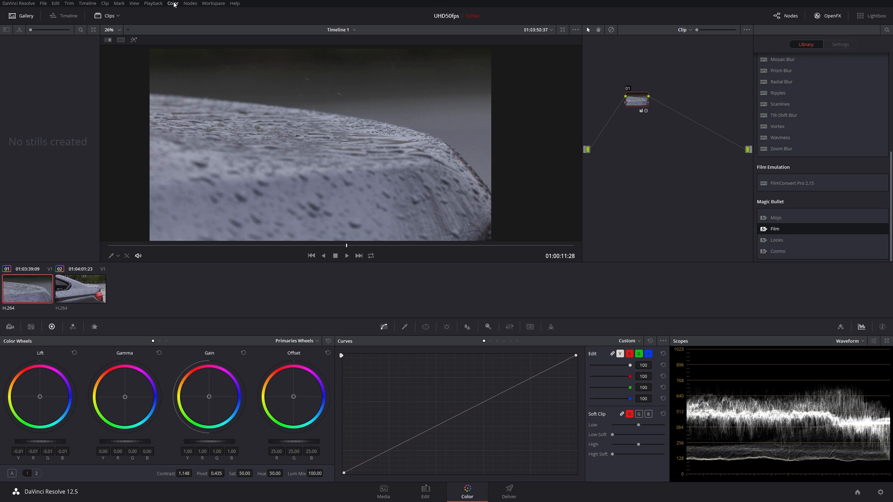
{"action": "left_click", "coordinate": [153, 4]}
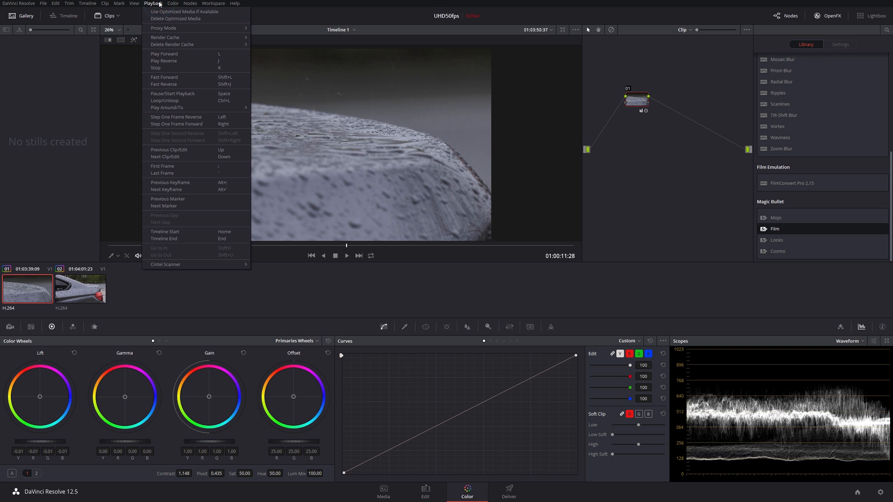
{"action": "left_click", "coordinate": [165, 38]}
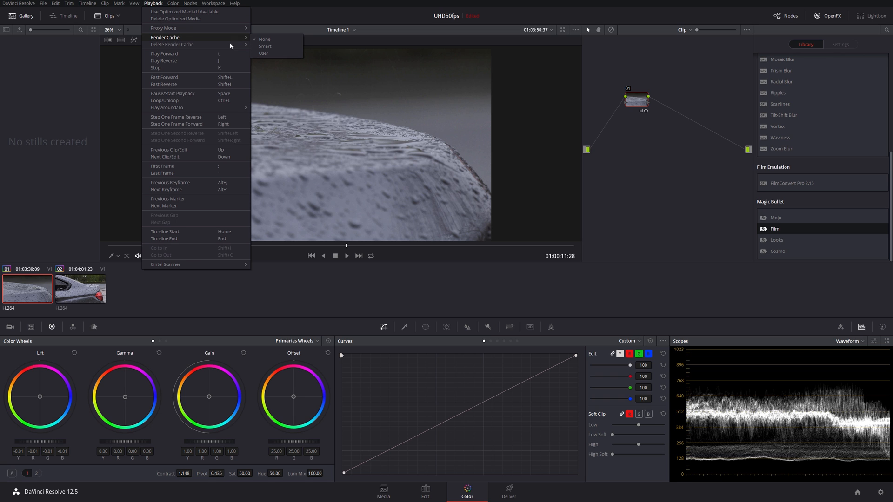
{"action": "left_click", "coordinate": [265, 46]}
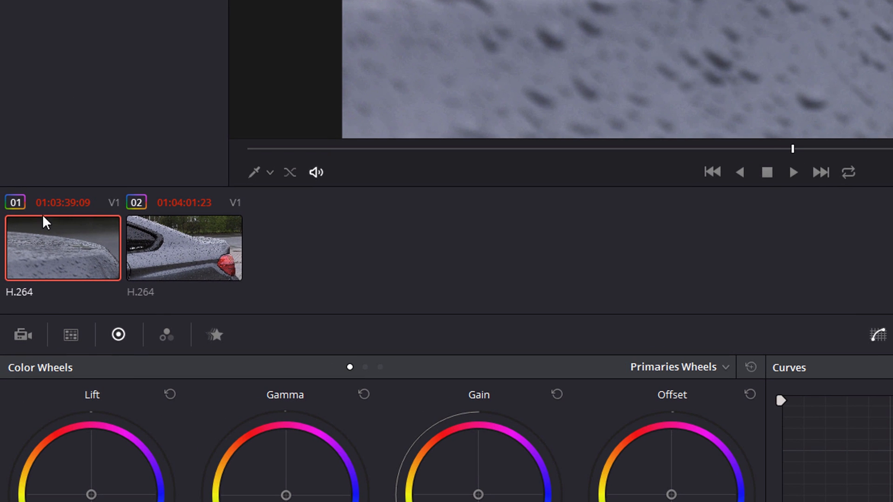
{"action": "mouse_move", "coordinate": [226, 214]}
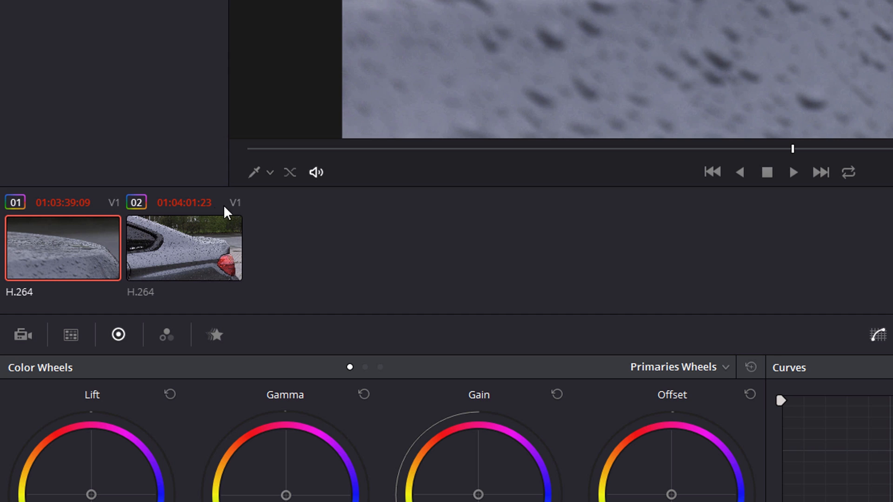
{"action": "mouse_move", "coordinate": [175, 208]}
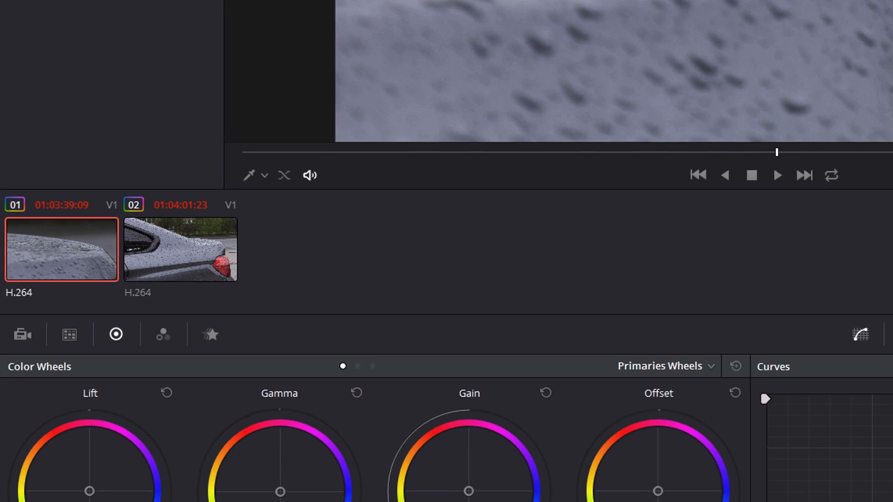
{"action": "left_click", "coordinate": [425, 491]}
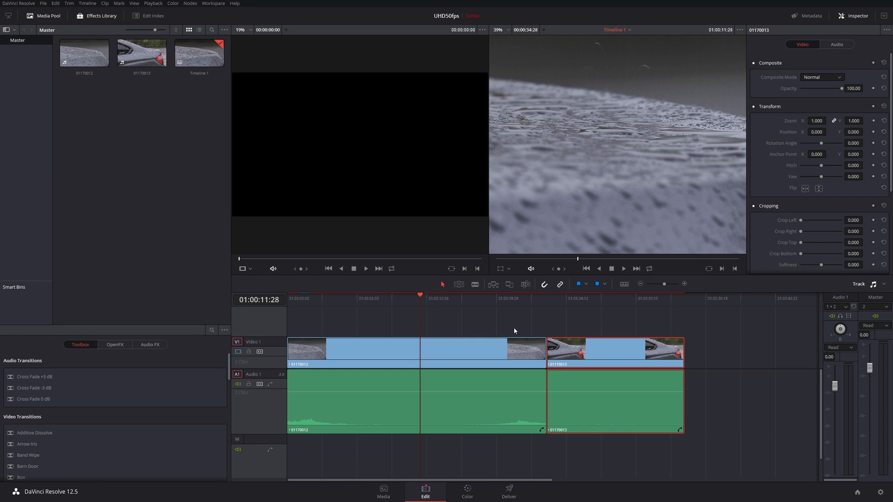
{"action": "mouse_move", "coordinate": [510, 297]}
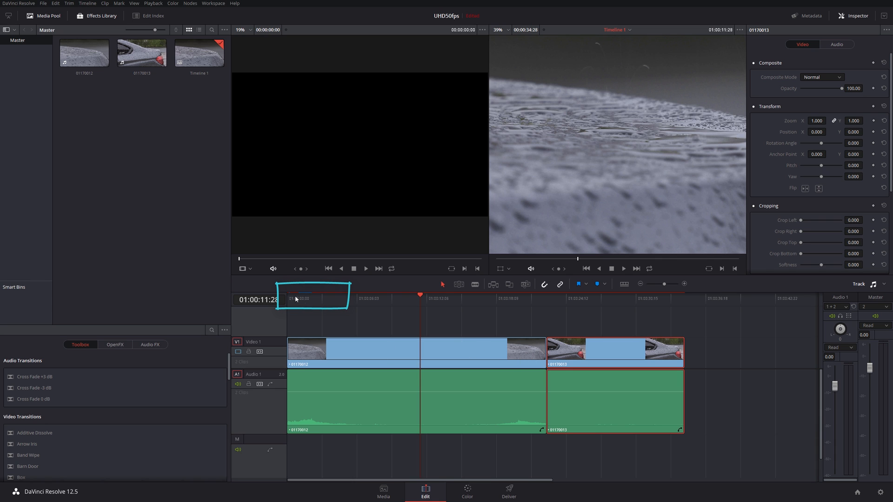
{"action": "mouse_move", "coordinate": [303, 298]}
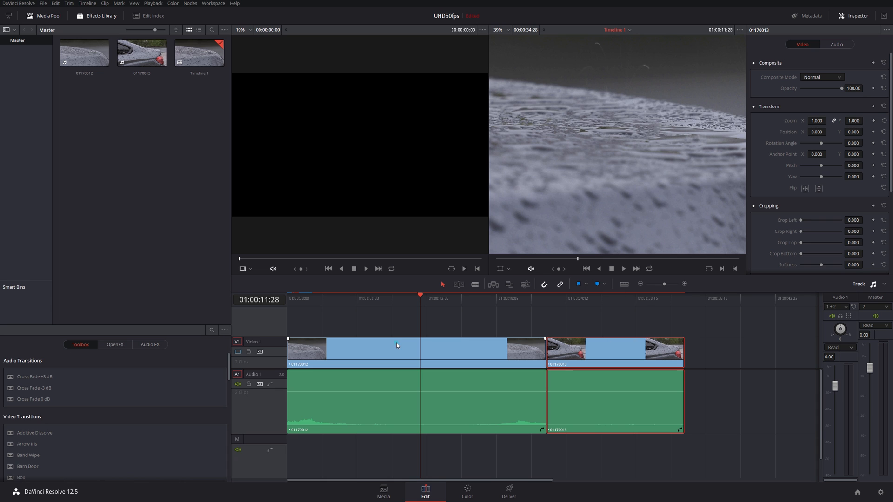
{"action": "left_click", "coordinate": [379, 298]}
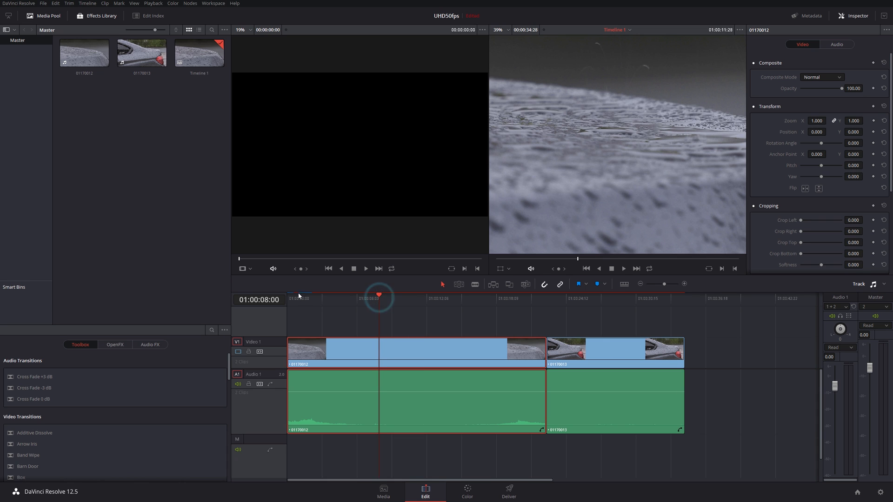
{"action": "left_click", "coordinate": [292, 297]}
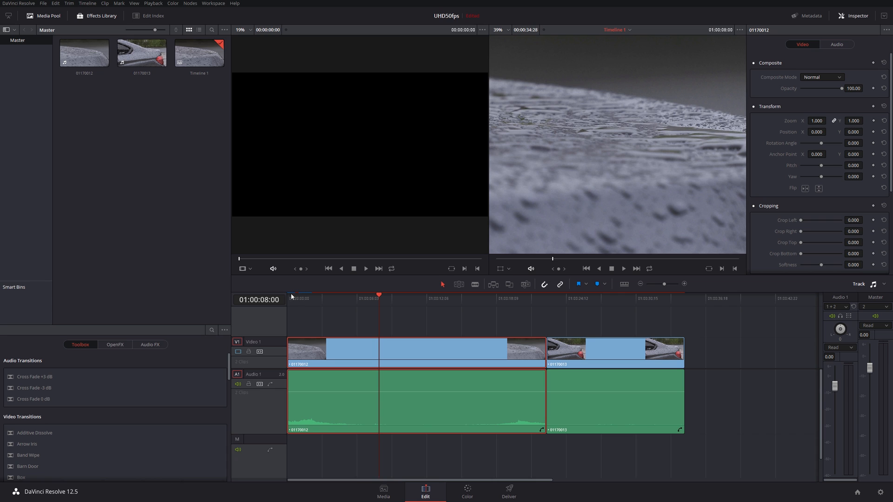
{"action": "mouse_move", "coordinate": [317, 307]}
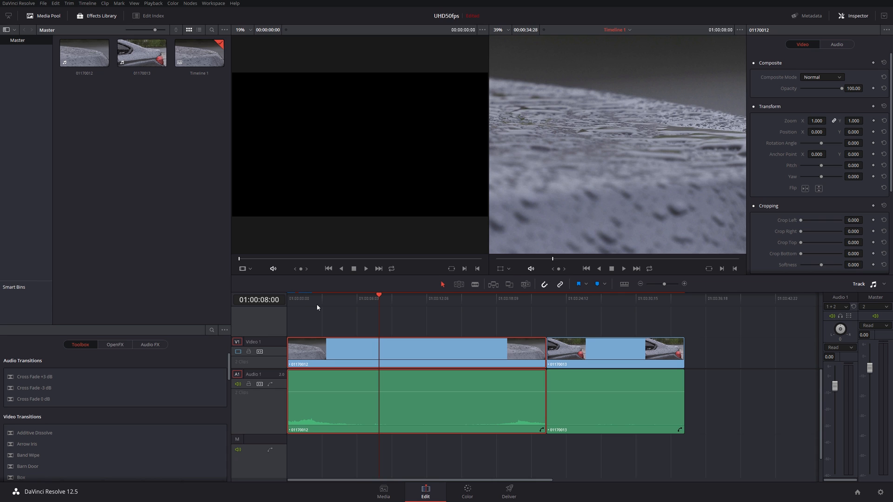
{"action": "left_click", "coordinate": [467, 491]}
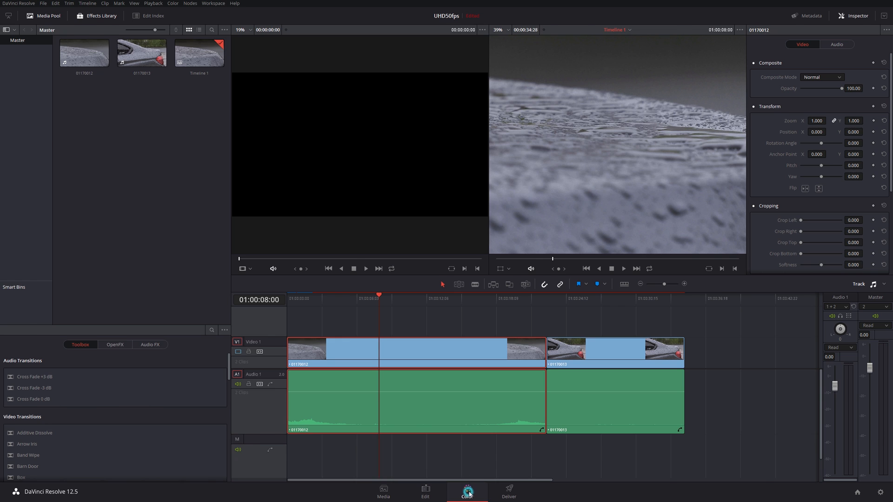
Go to the Color page and set Render Cache to None
{"action": "left_click", "coordinate": [467, 491]}
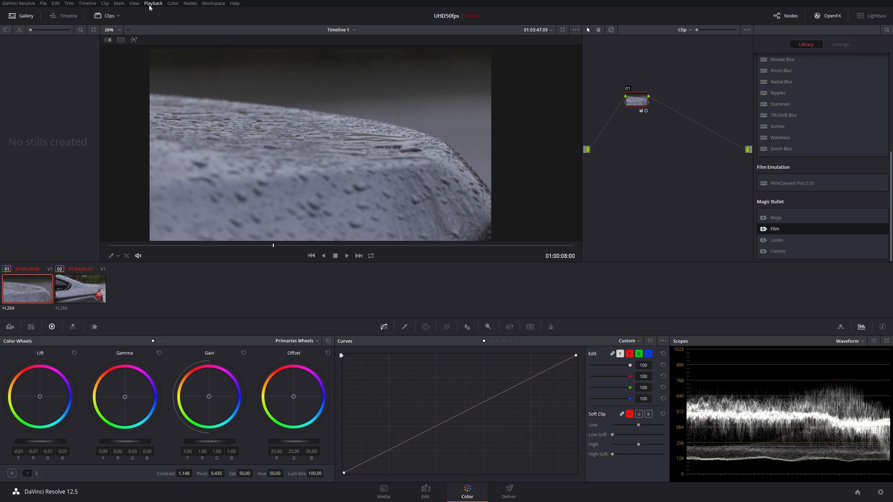
{"action": "left_click", "coordinate": [153, 3]}
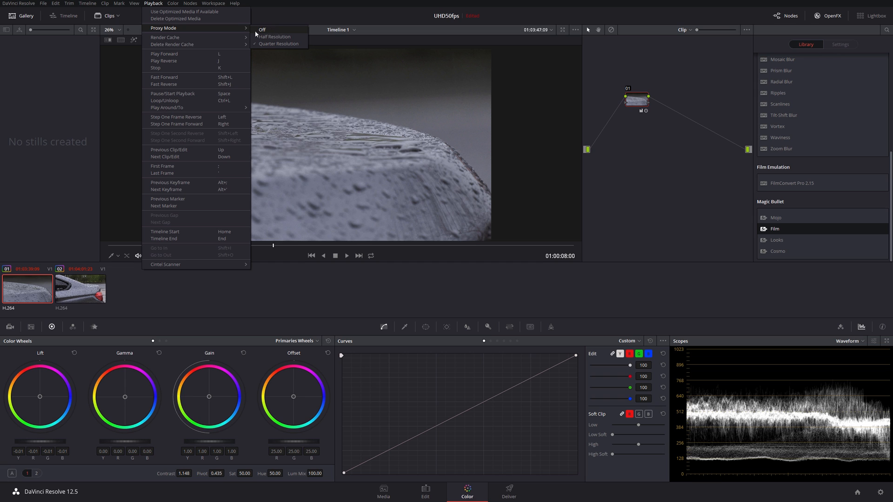
{"action": "left_click", "coordinate": [278, 43]}
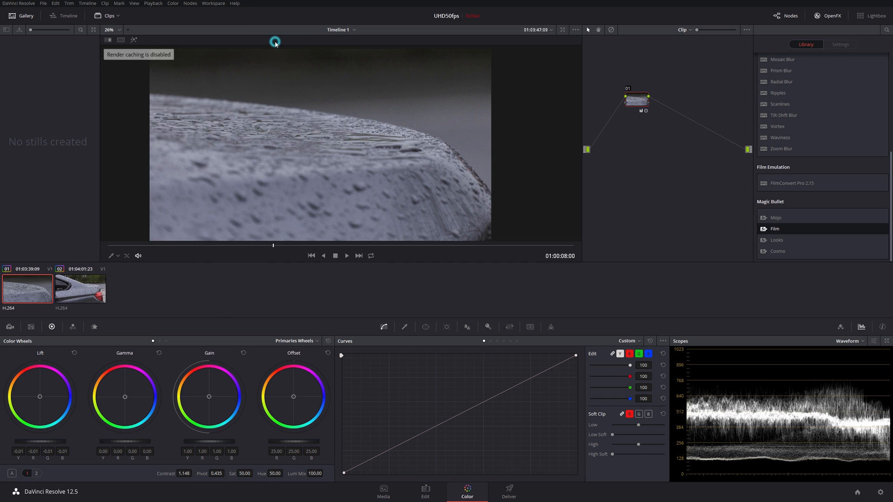
Delete all of the project's render cache and confirm the prompt
{"action": "left_click", "coordinate": [153, 4]}
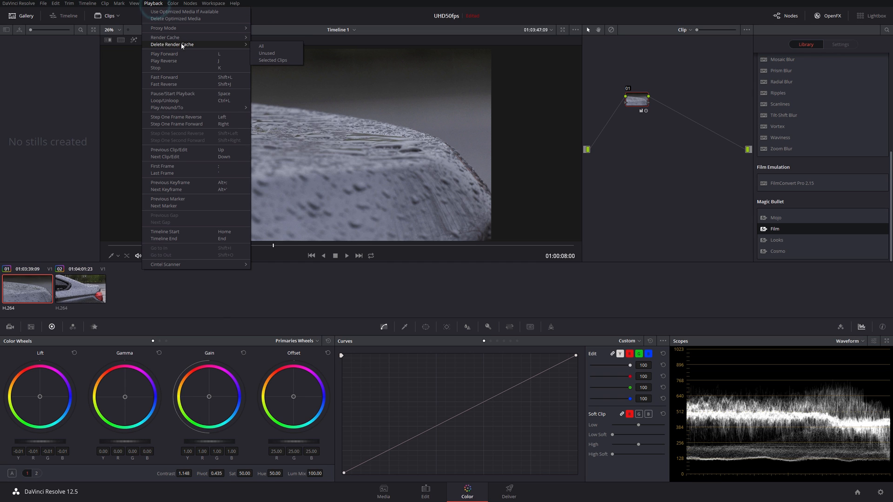
{"action": "left_click", "coordinate": [262, 46]}
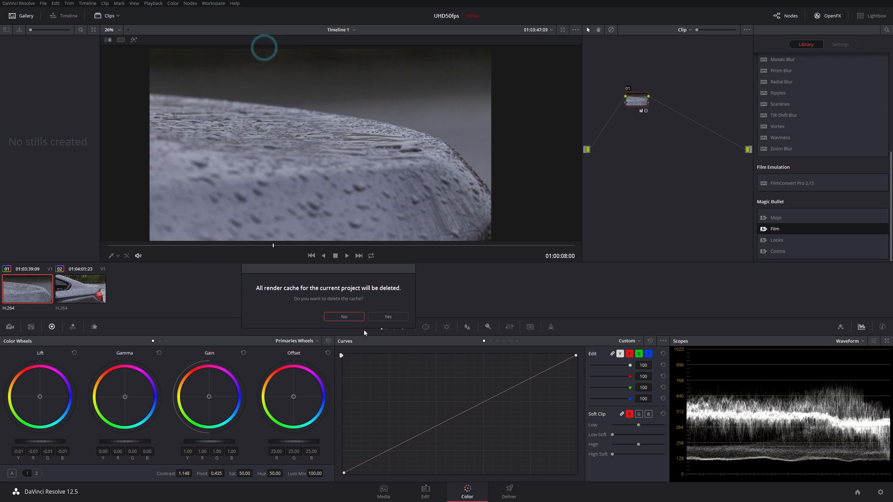
{"action": "left_click", "coordinate": [343, 317]}
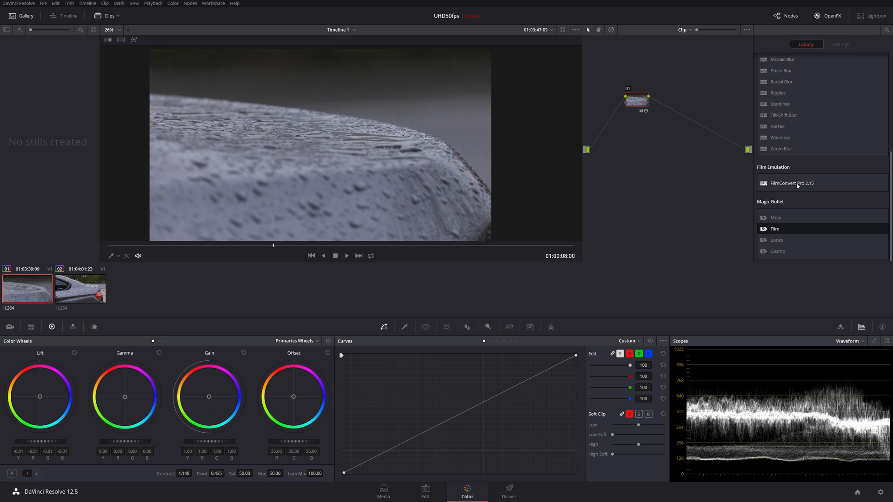
{"action": "mouse_move", "coordinate": [798, 186]}
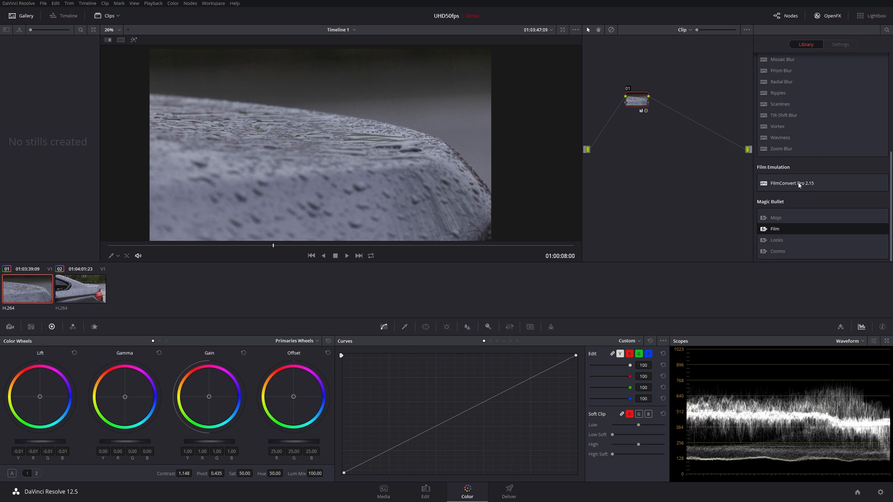
{"action": "mouse_move", "coordinate": [799, 186]}
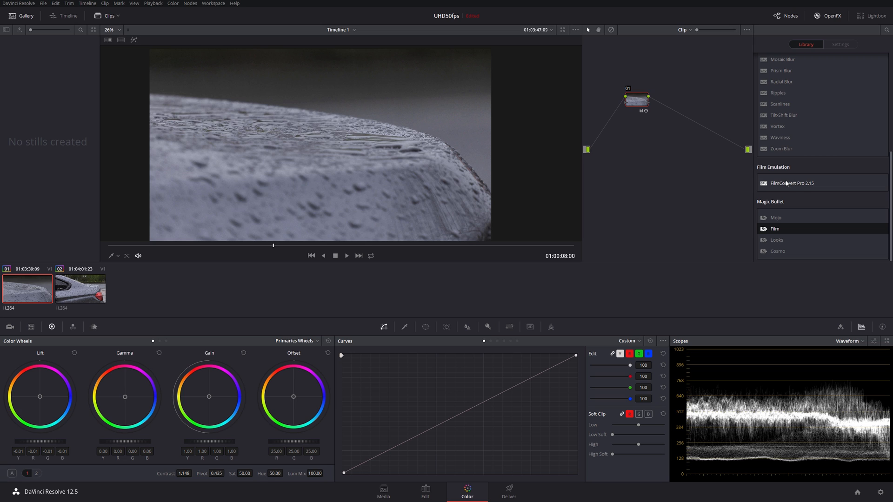
{"action": "mouse_move", "coordinate": [285, 74]}
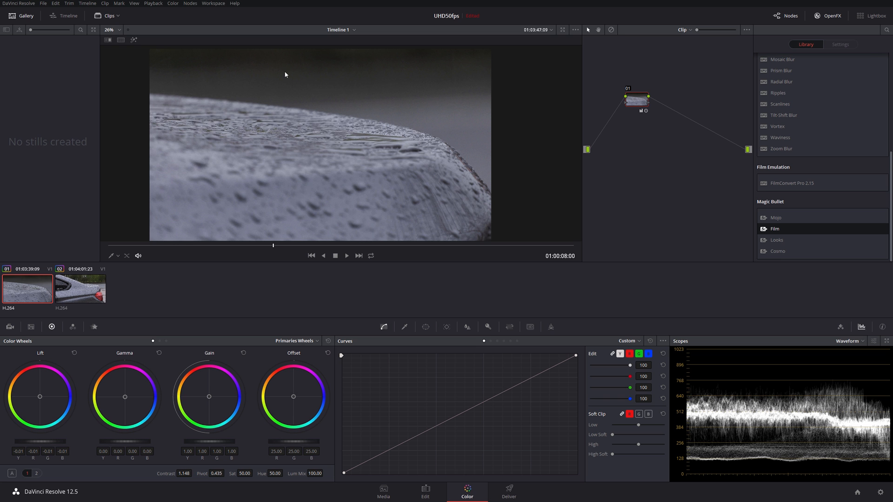
{"action": "mouse_move", "coordinate": [153, 3]}
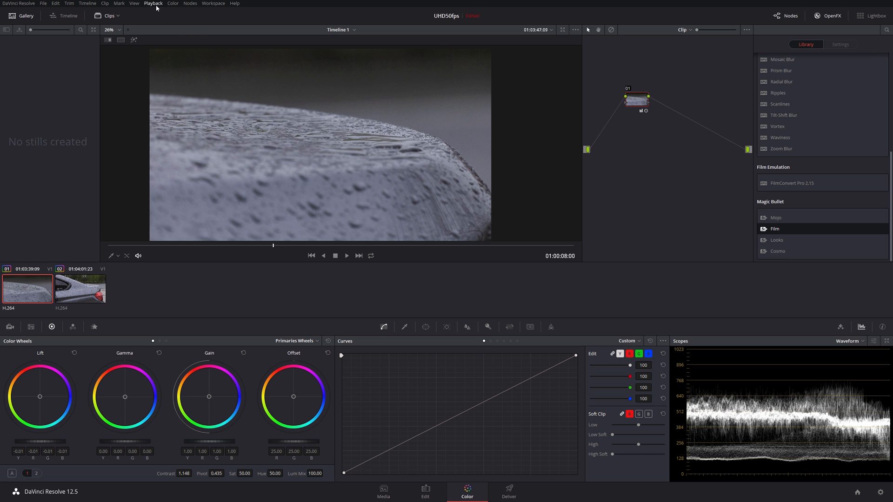
Turn Proxy Mode Off to view the clip at full quality
{"action": "left_click", "coordinate": [152, 3]}
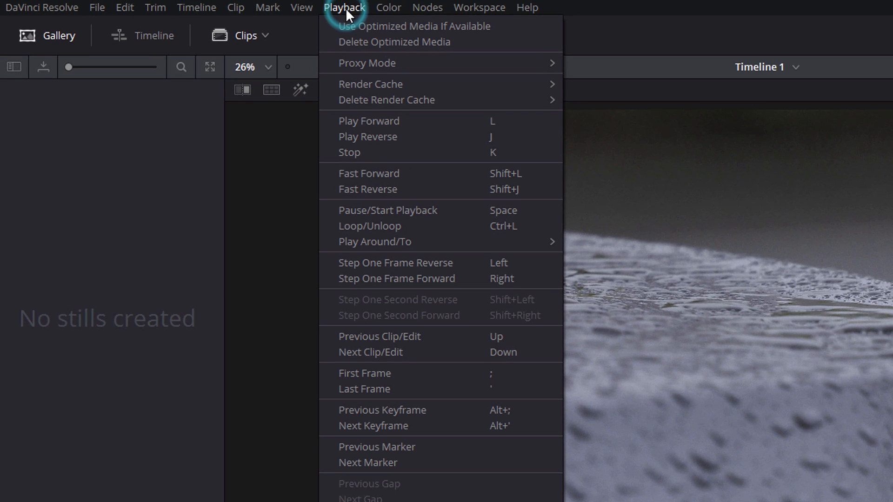
{"action": "mouse_move", "coordinate": [367, 63]}
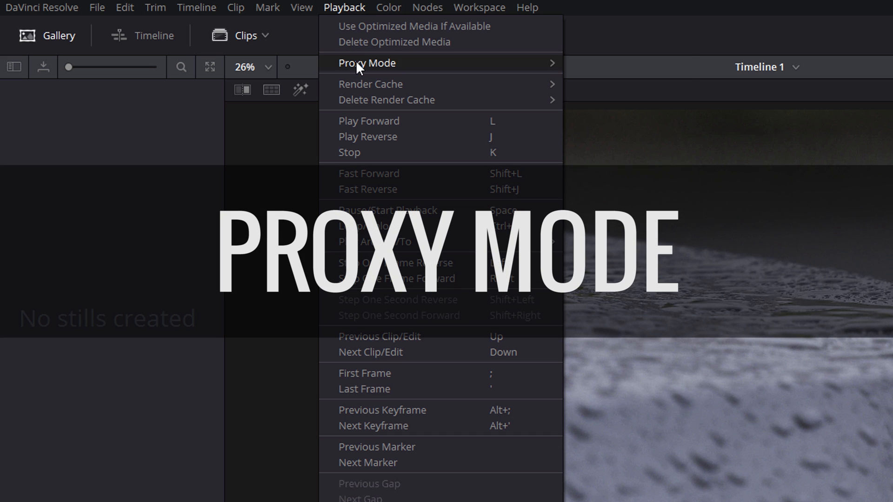
{"action": "left_click", "coordinate": [367, 63]}
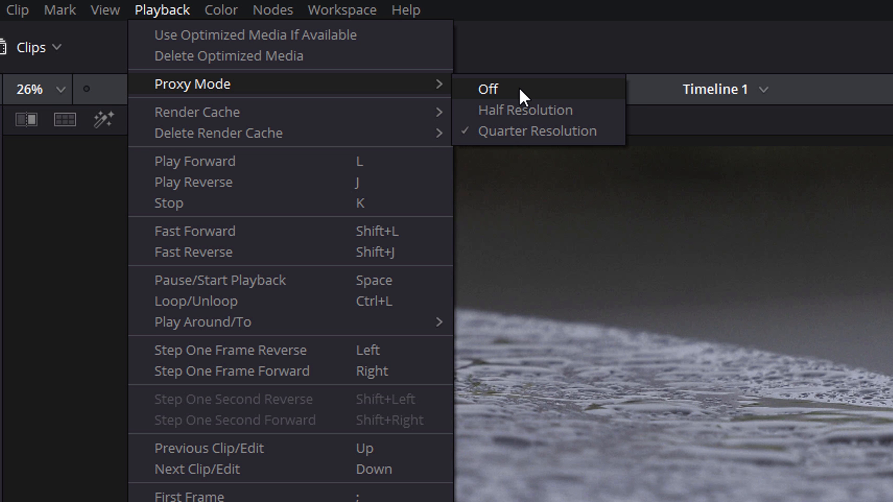
{"action": "left_click", "coordinate": [487, 89]}
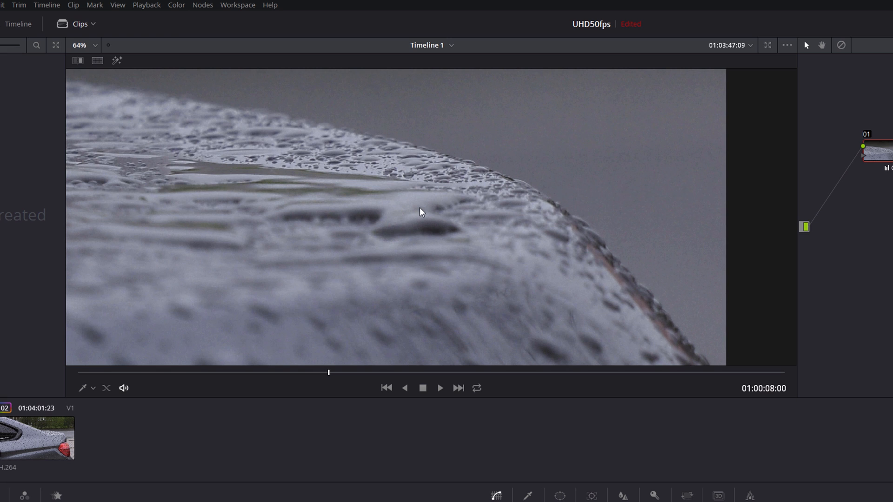
{"action": "mouse_move", "coordinate": [175, 4]}
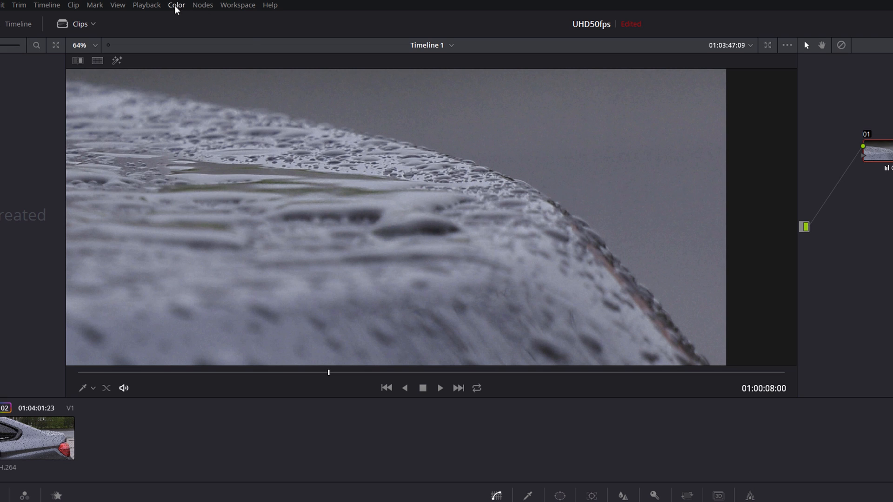
{"action": "mouse_move", "coordinate": [662, 381]}
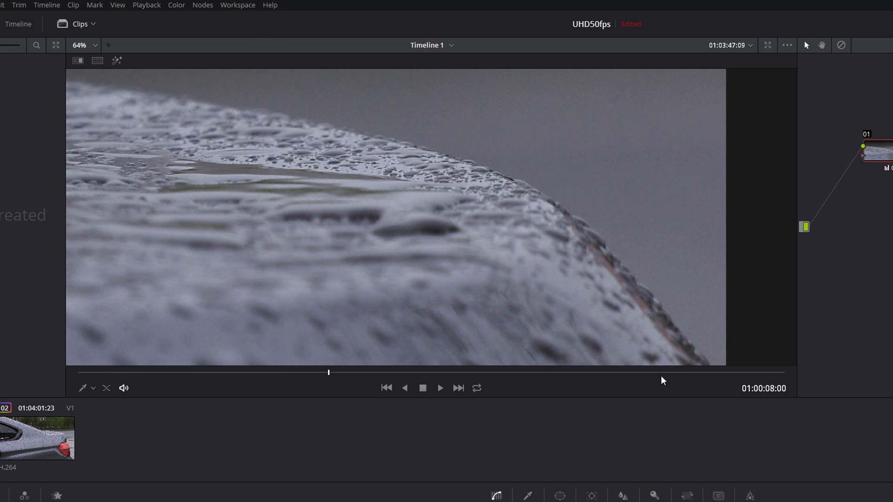
{"action": "mouse_move", "coordinate": [678, 374]}
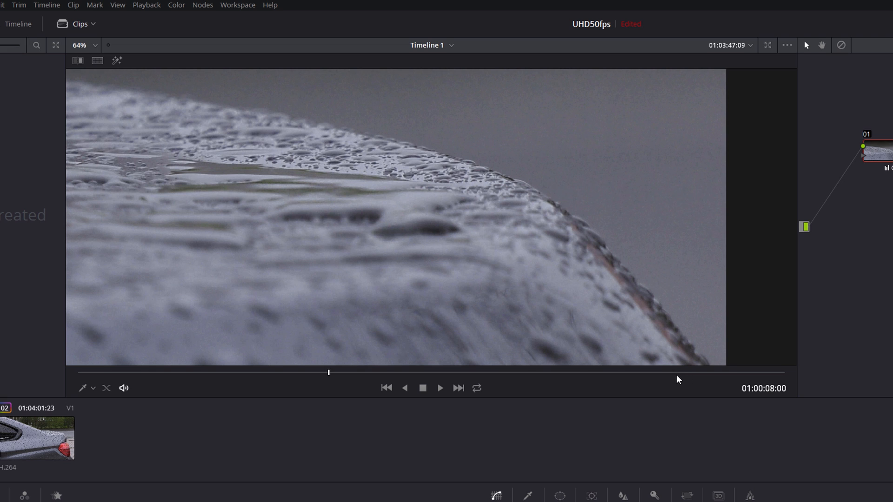
{"action": "mouse_move", "coordinate": [444, 208]}
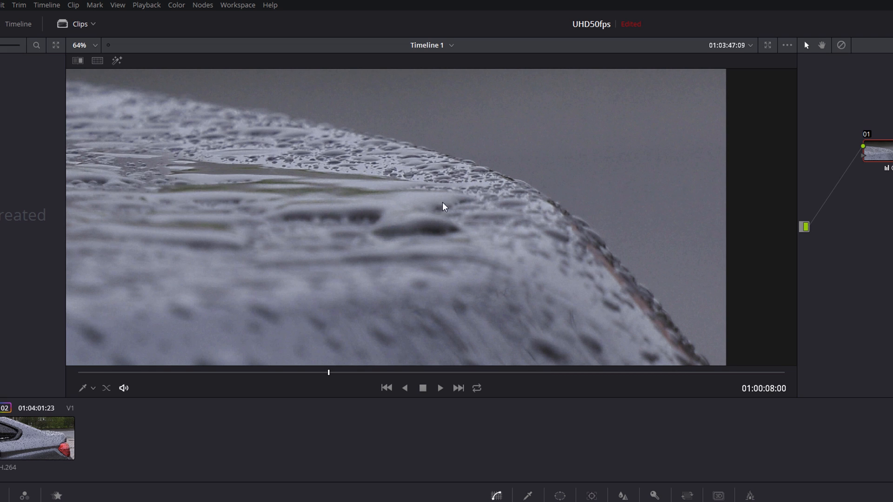
{"action": "mouse_move", "coordinate": [691, 376]}
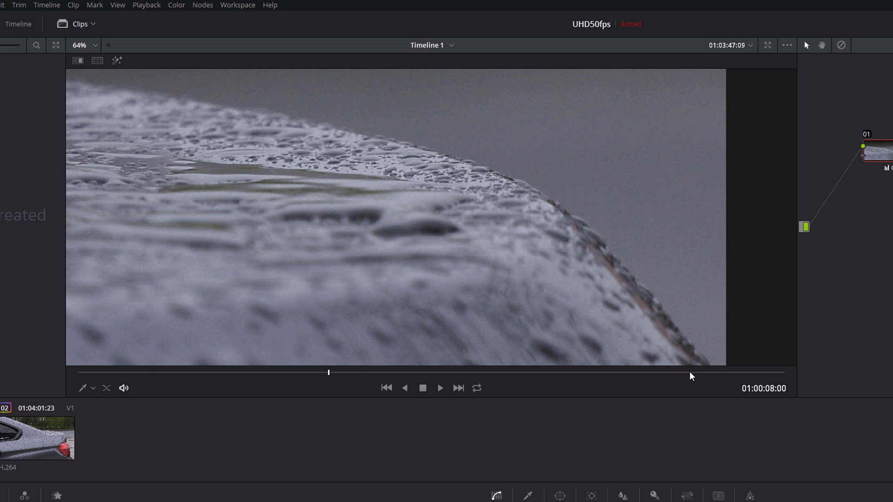
{"action": "mouse_move", "coordinate": [476, 254]}
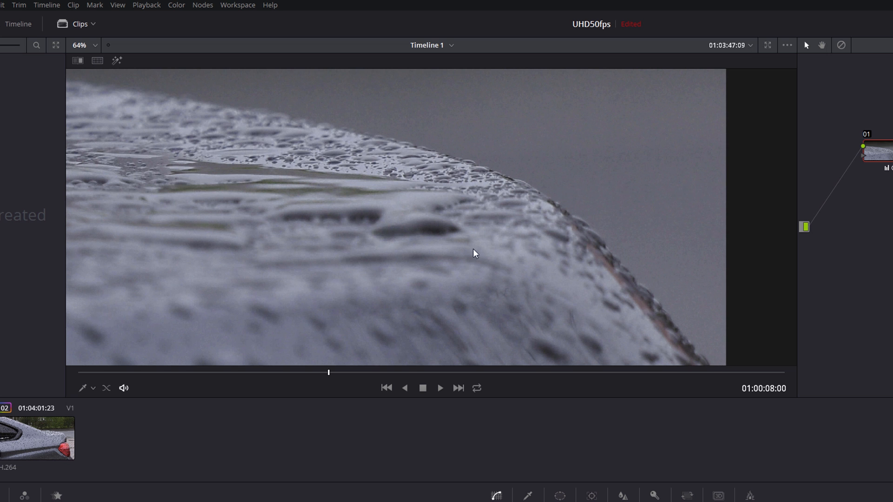
{"action": "mouse_move", "coordinate": [516, 181]}
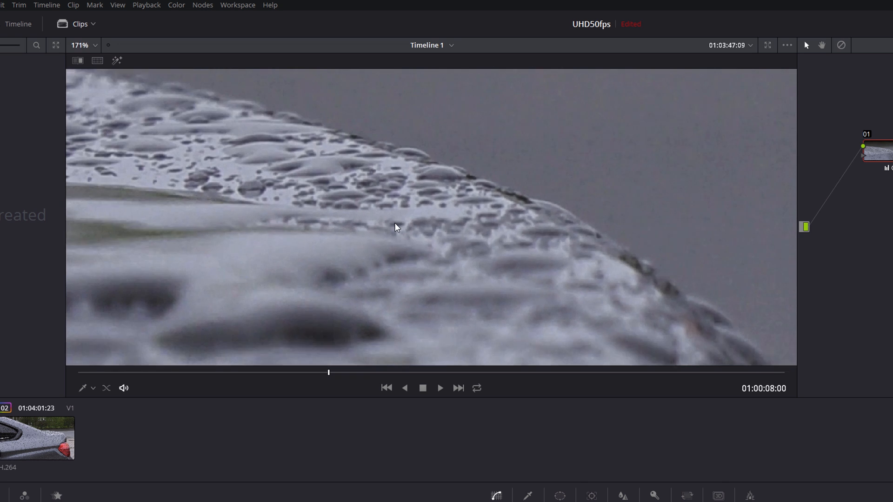
Switch Proxy Mode to Quarter Resolution and set Render Cache to User
{"action": "left_click", "coordinate": [146, 5]}
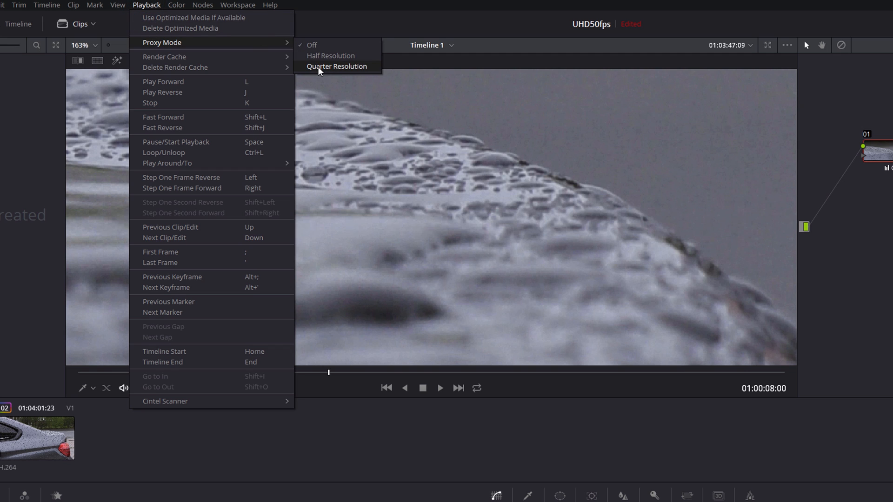
{"action": "left_click", "coordinate": [337, 66]}
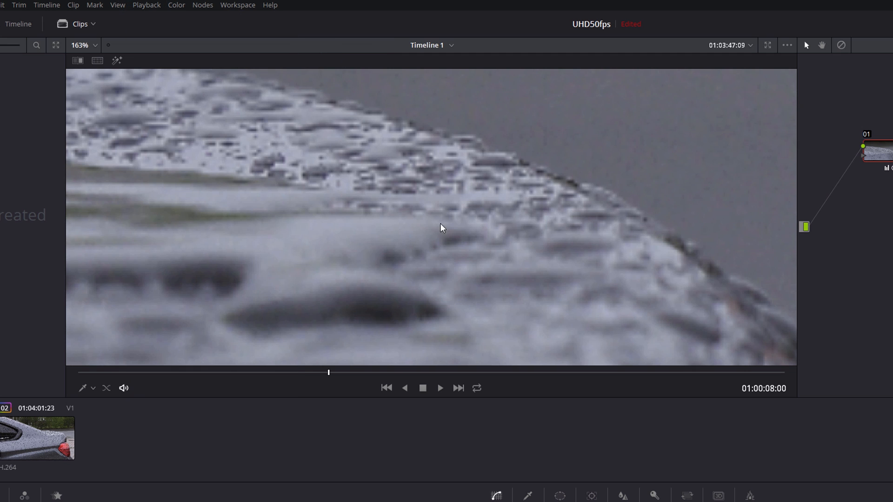
{"action": "mouse_move", "coordinate": [435, 189]}
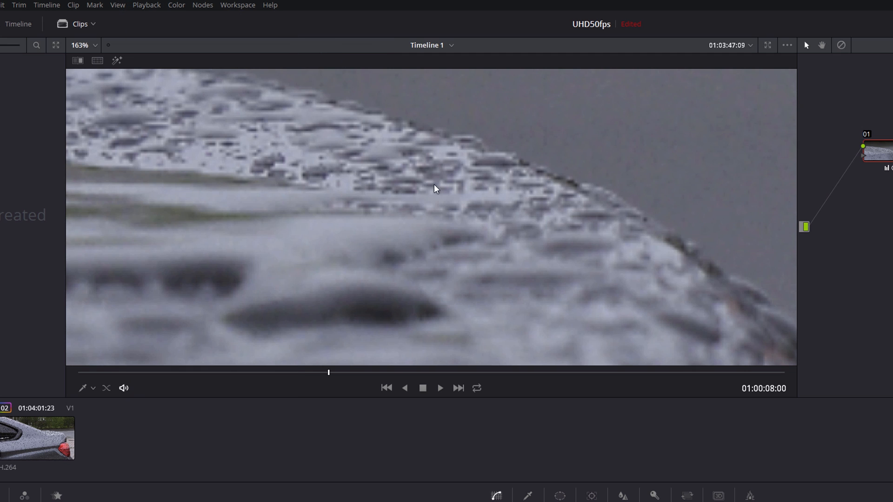
{"action": "mouse_move", "coordinate": [175, 5]}
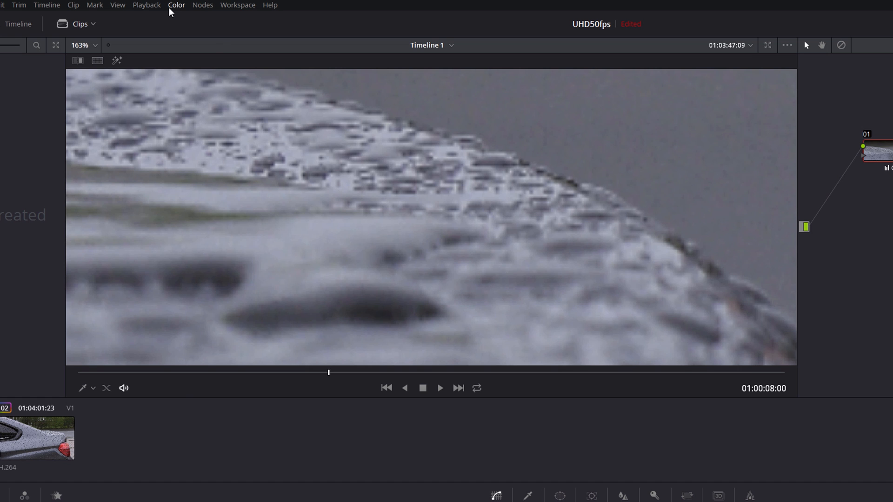
{"action": "left_click", "coordinate": [146, 6]}
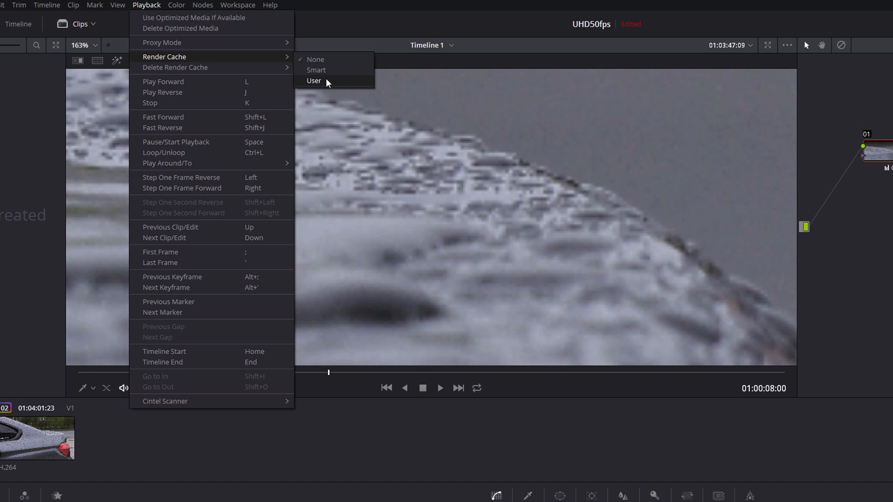
{"action": "left_click", "coordinate": [314, 80]}
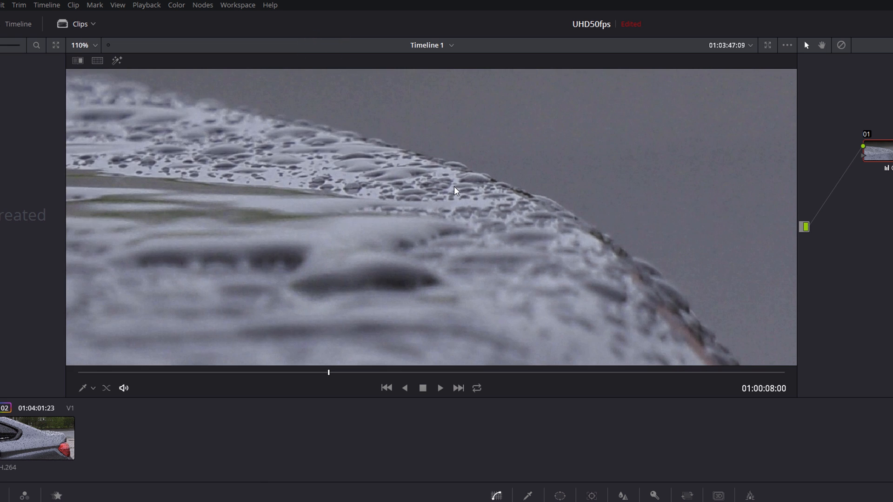
{"action": "left_click", "coordinate": [79, 46]}
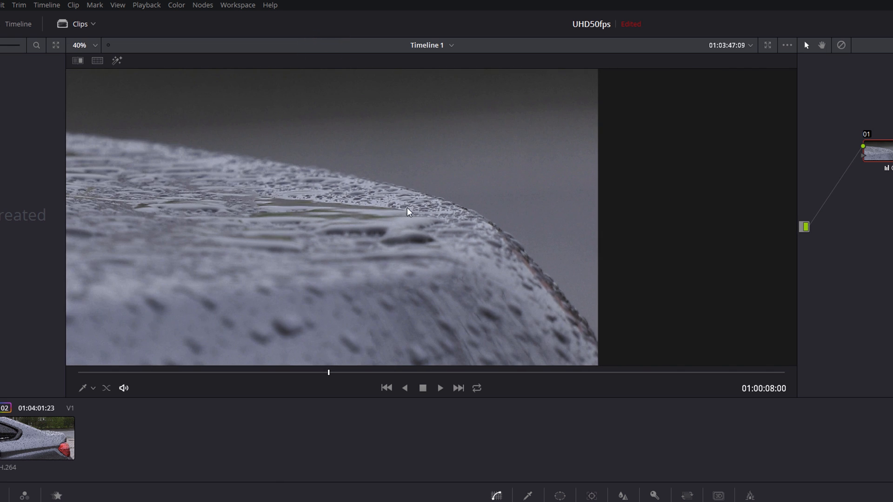
{"action": "left_click", "coordinate": [175, 5]}
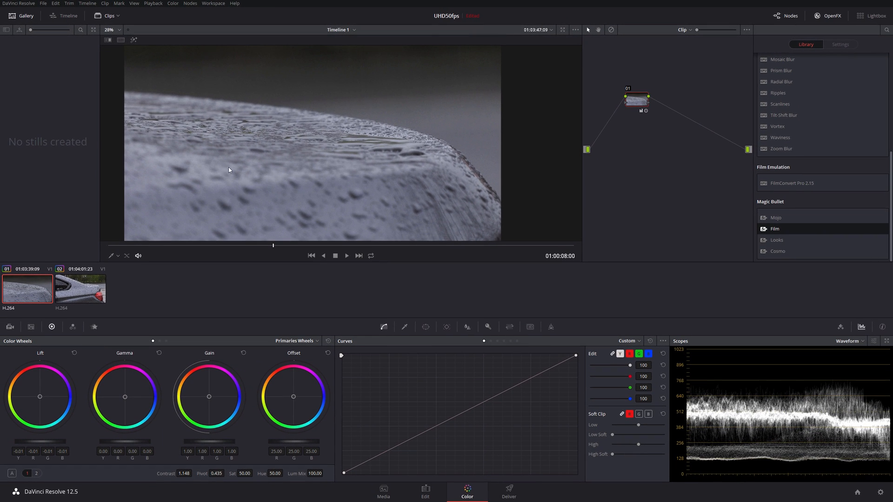
{"action": "mouse_move", "coordinate": [373, 177]}
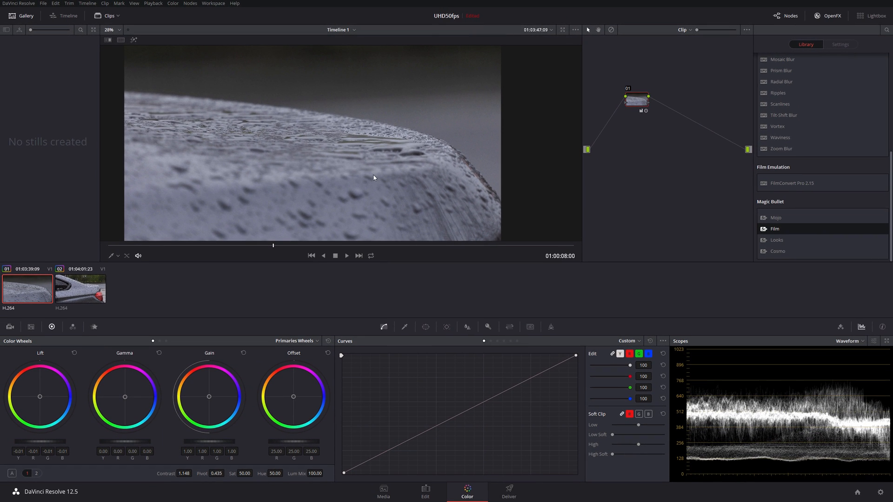
{"action": "mouse_move", "coordinate": [279, 94]}
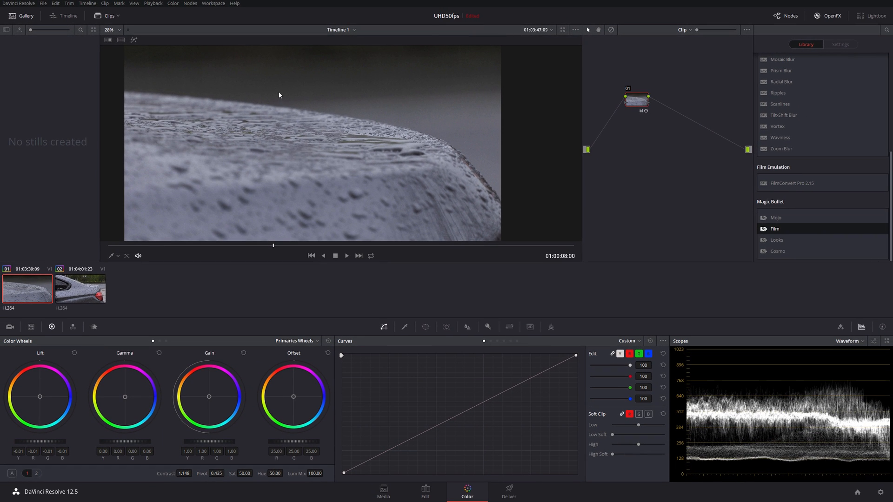
{"action": "mouse_move", "coordinate": [346, 161]}
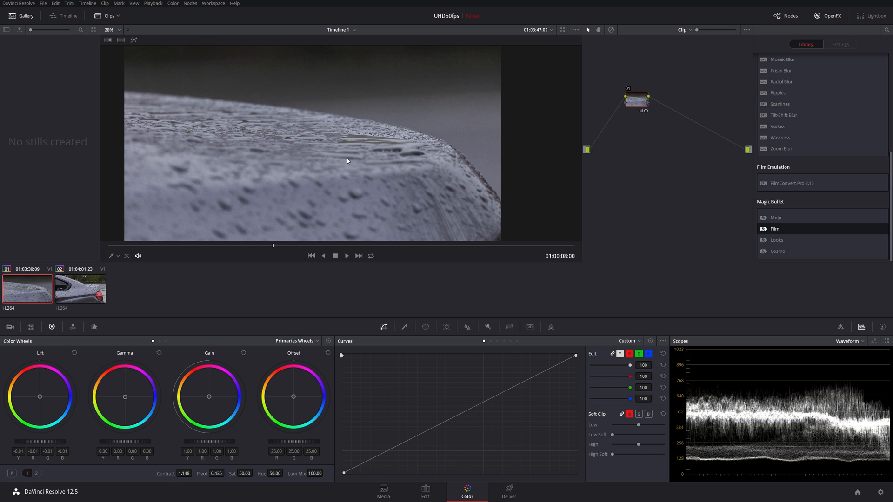
{"action": "mouse_move", "coordinate": [153, 19]}
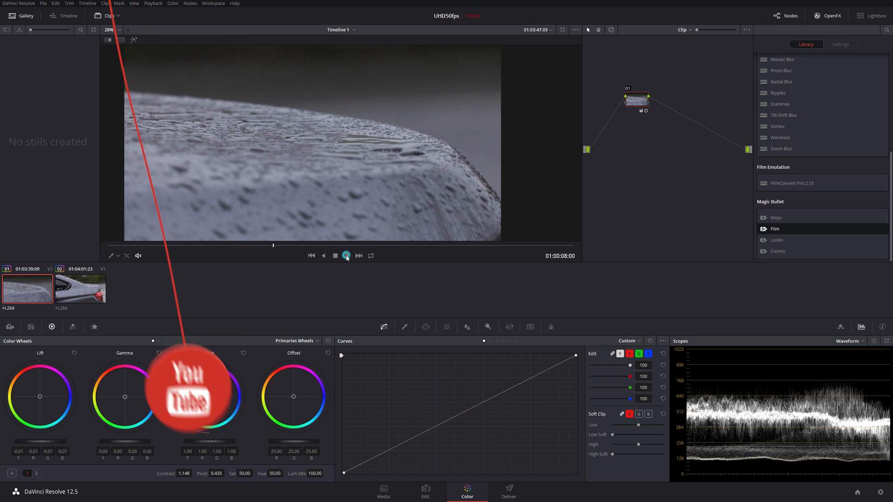
{"action": "left_click", "coordinate": [345, 256]}
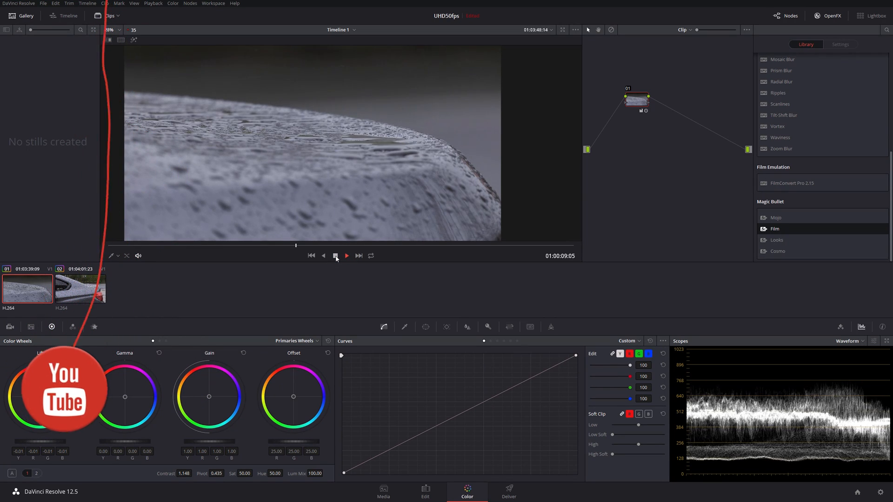
{"action": "left_click", "coordinate": [153, 3]}
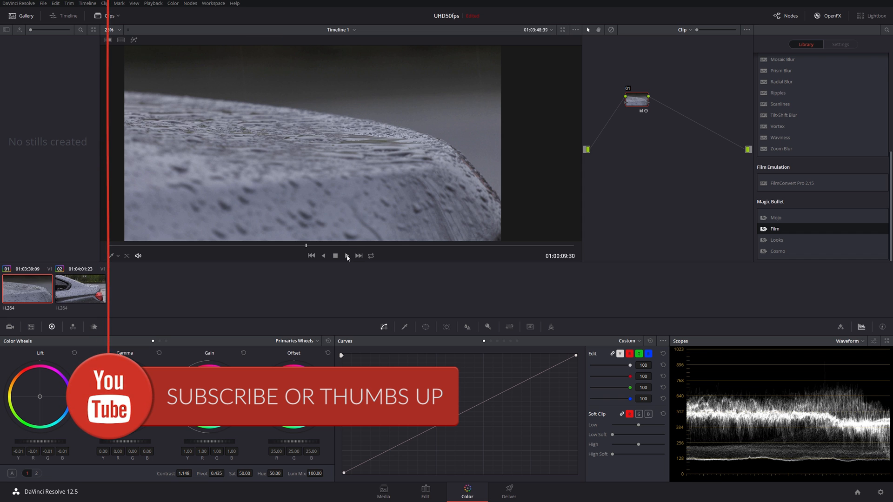
{"action": "left_click", "coordinate": [346, 256]}
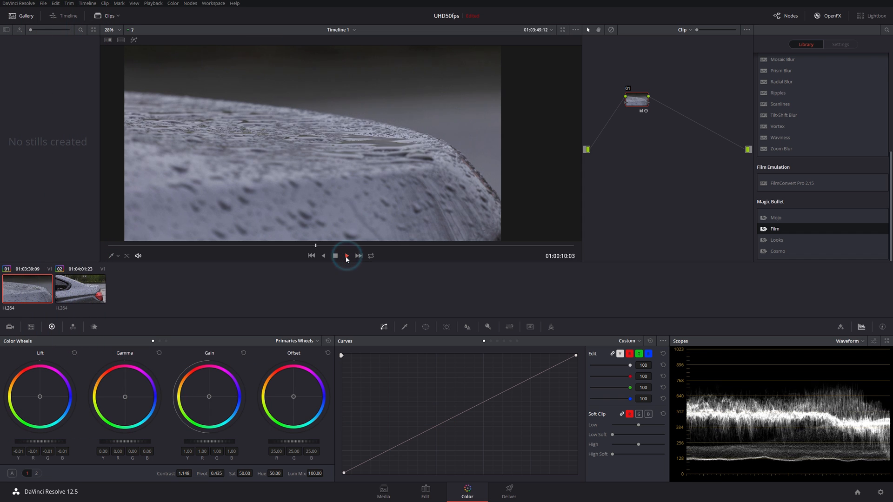
{"action": "left_click", "coordinate": [346, 255]}
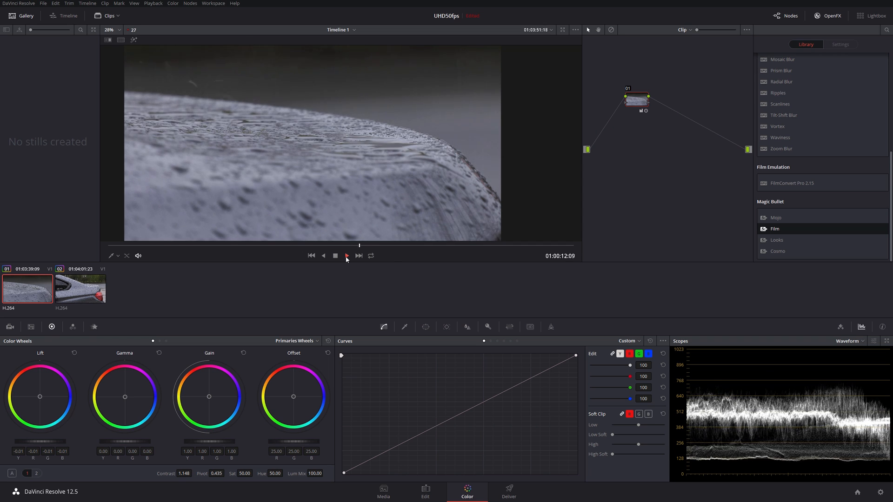
{"action": "left_click", "coordinate": [346, 255]}
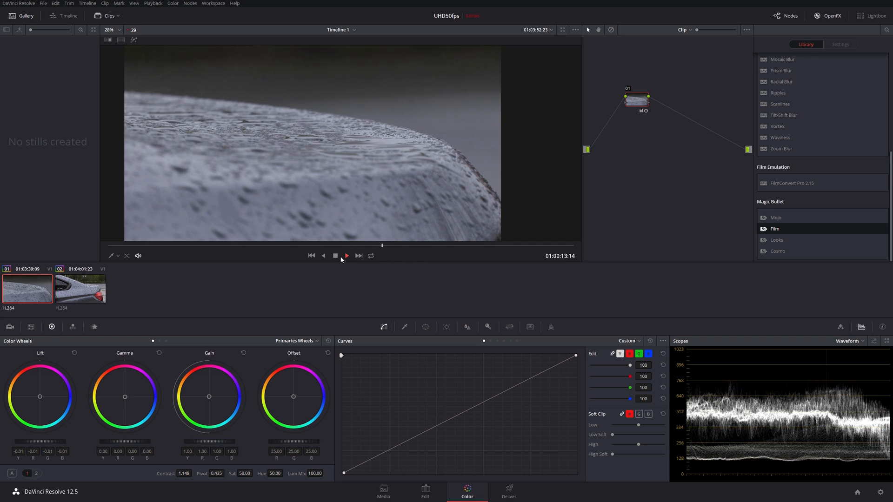
{"action": "left_click", "coordinate": [336, 255]}
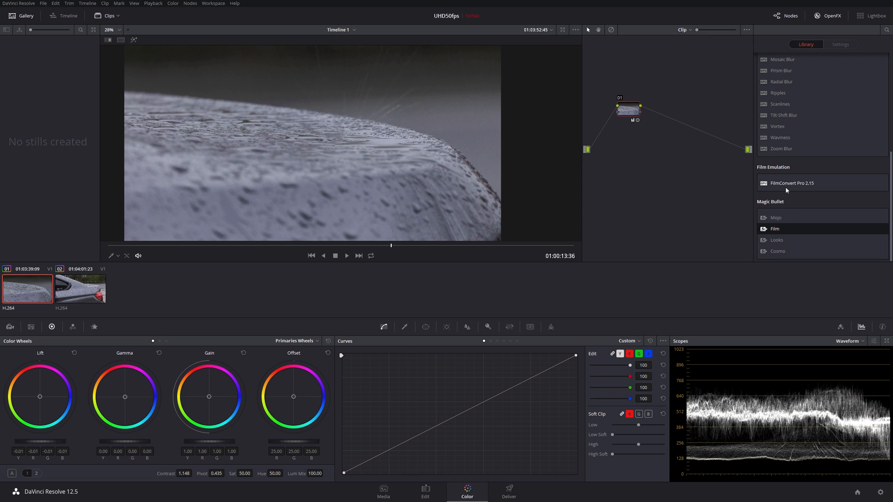
{"action": "mouse_move", "coordinate": [776, 234]}
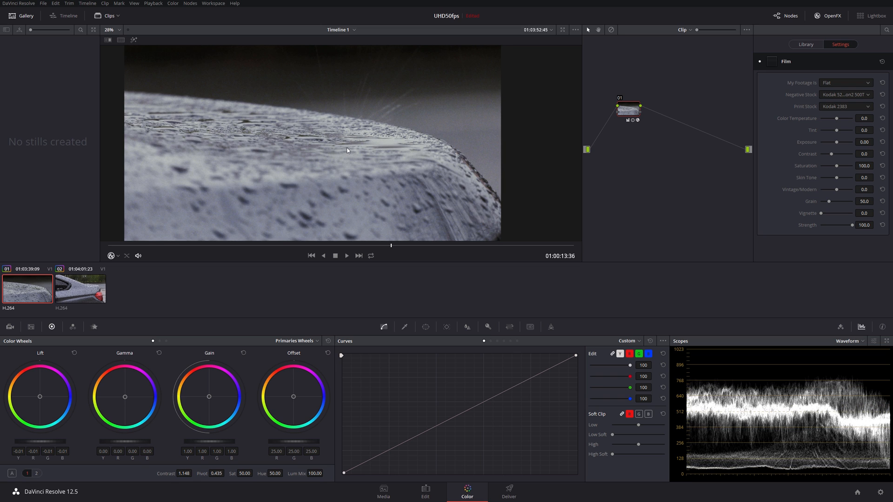
{"action": "mouse_move", "coordinate": [343, 140]}
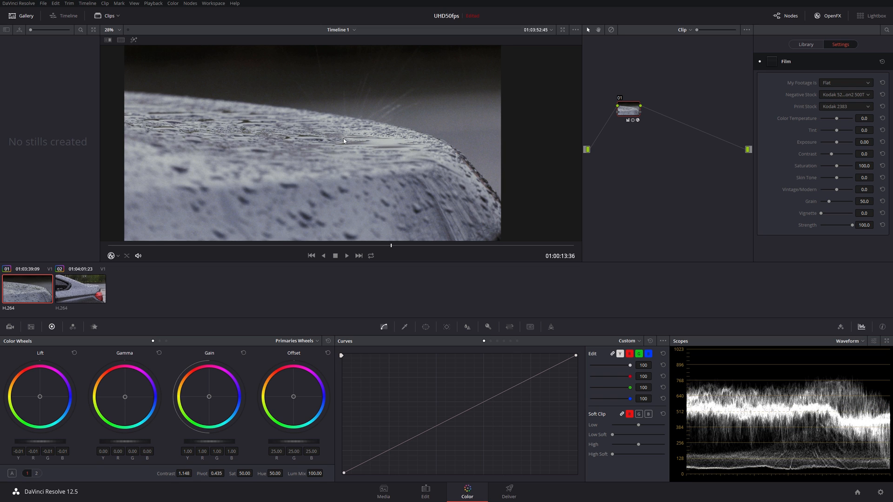
{"action": "mouse_move", "coordinate": [346, 258]}
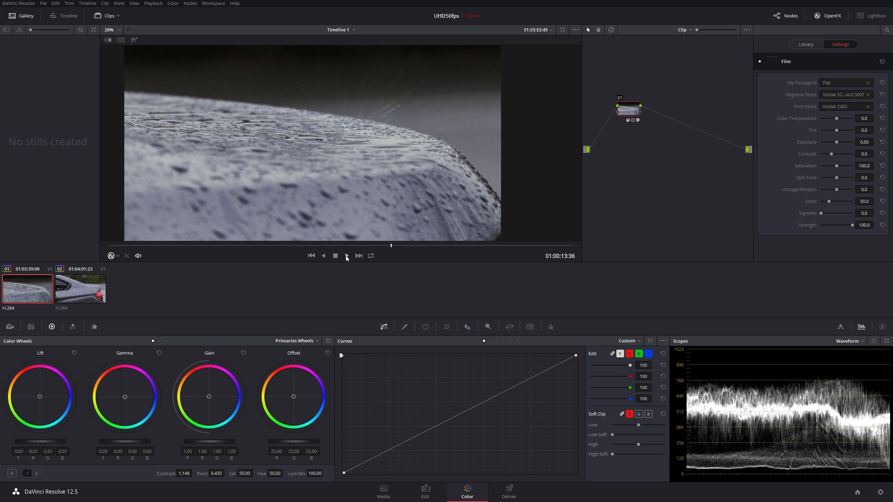
Play the raindrop clip with the Magic Bullet Film effect, then stop it
{"action": "left_click", "coordinate": [335, 256]}
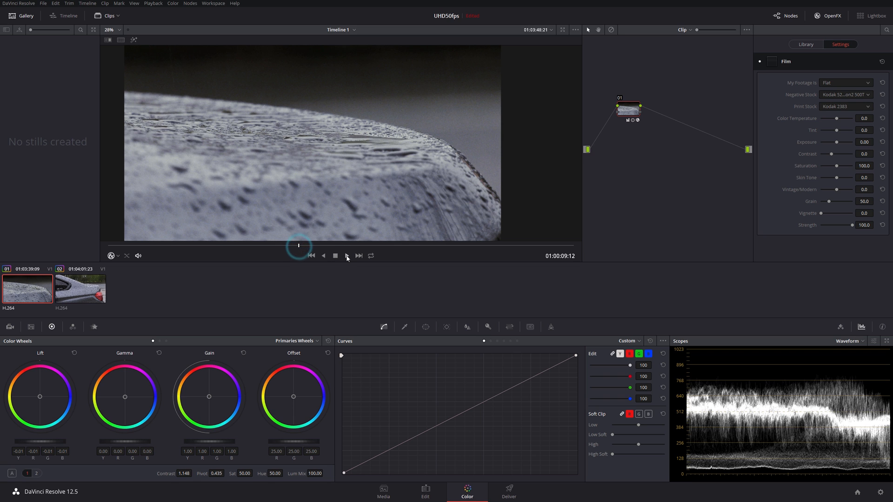
{"action": "left_click", "coordinate": [322, 255]}
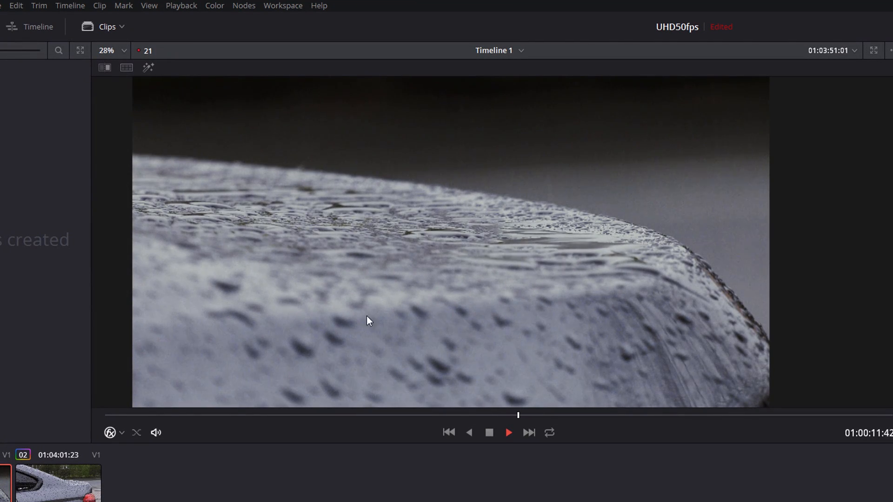
Confirm proxy mode is Off and test full-resolution playback, stopping the clip
{"action": "left_click", "coordinate": [181, 5]}
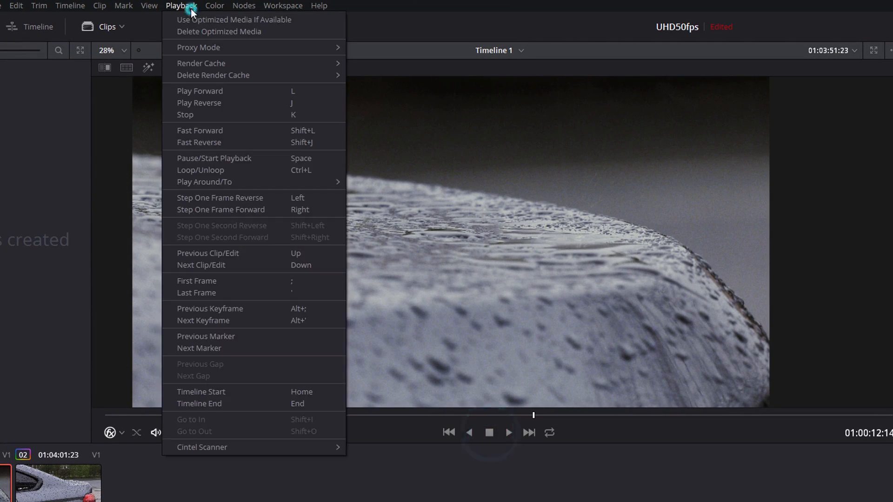
{"action": "mouse_move", "coordinate": [198, 48]}
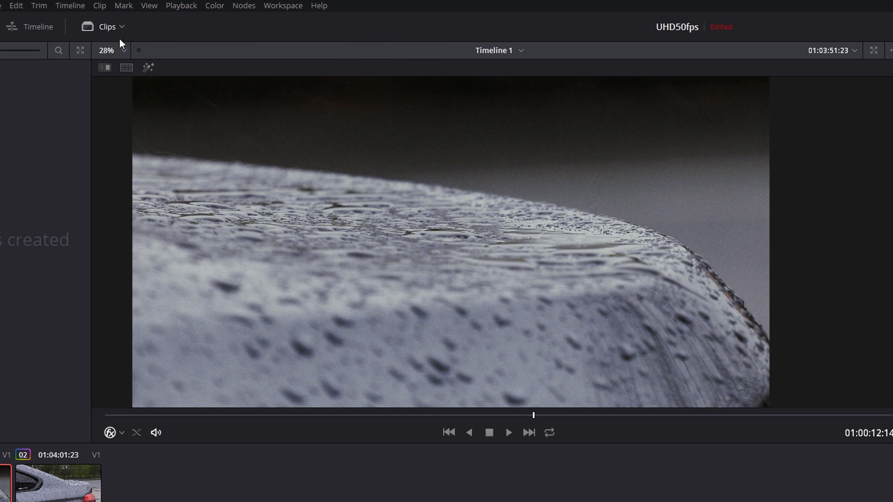
{"action": "left_click", "coordinate": [508, 433]}
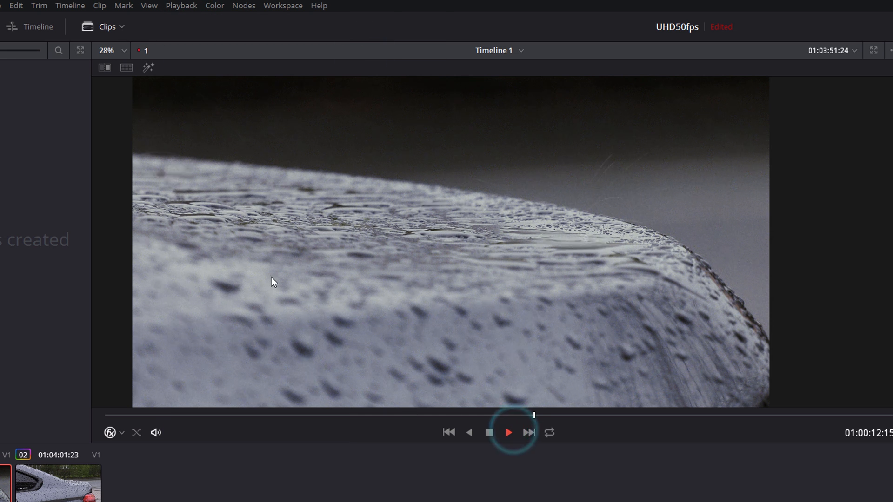
{"action": "left_click", "coordinate": [508, 433]}
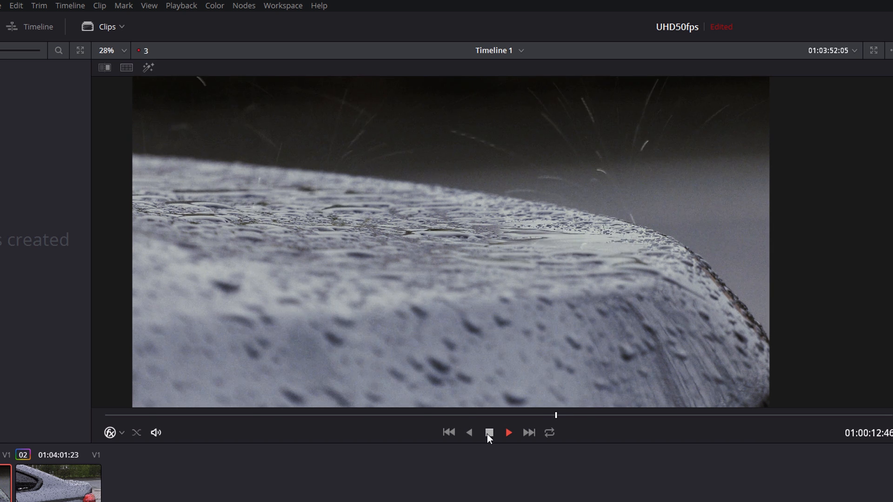
{"action": "left_click", "coordinate": [489, 433]}
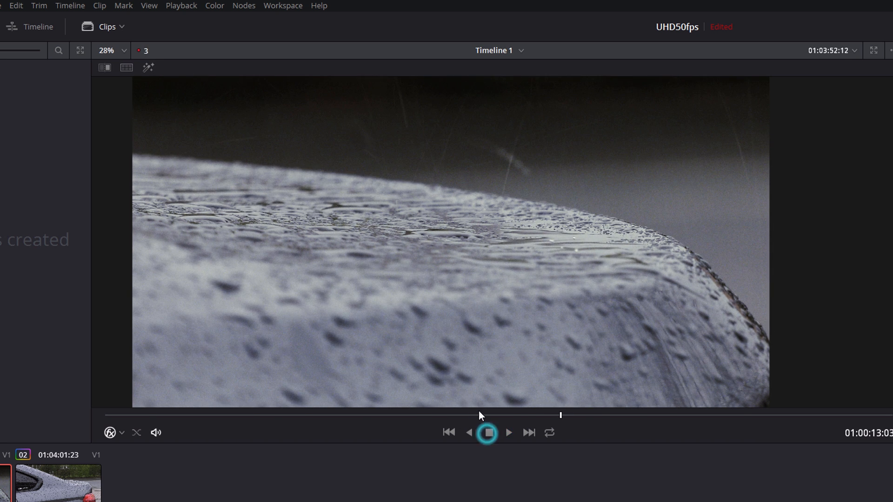
Switch to Quarter Resolution proxy mode and test playback, then stop
{"action": "left_click", "coordinate": [181, 6]}
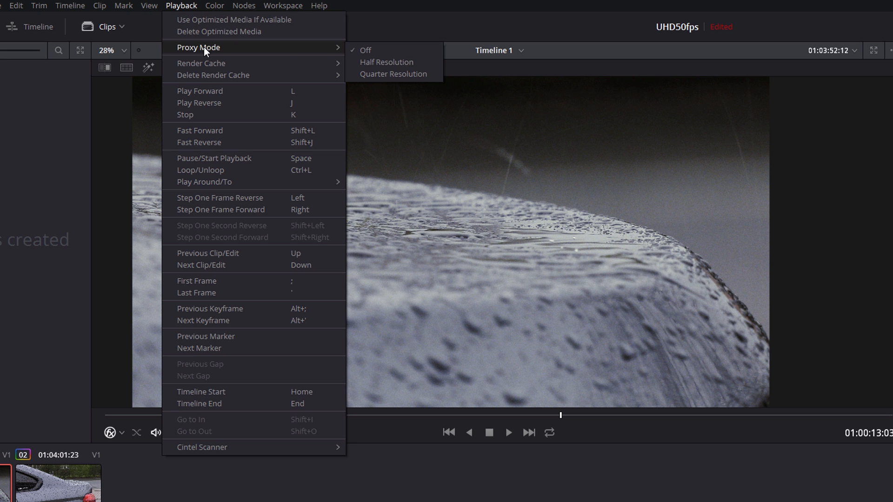
{"action": "left_click", "coordinate": [365, 50]}
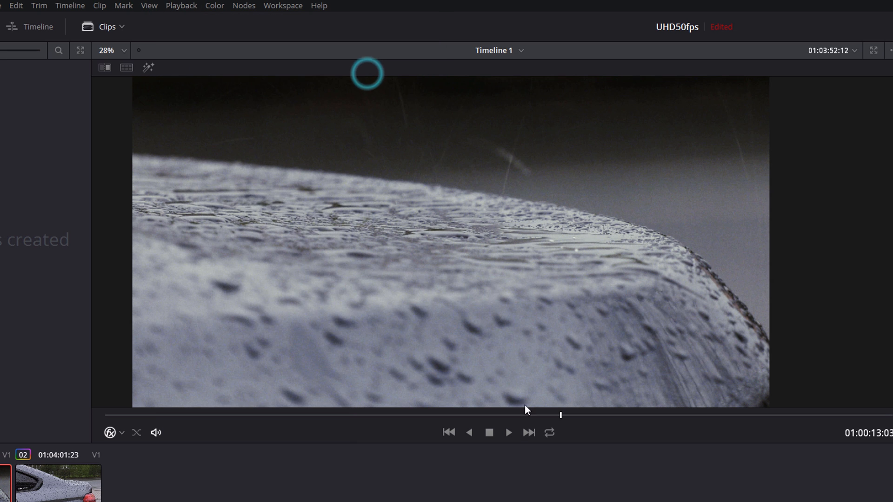
{"action": "left_click", "coordinate": [508, 433]}
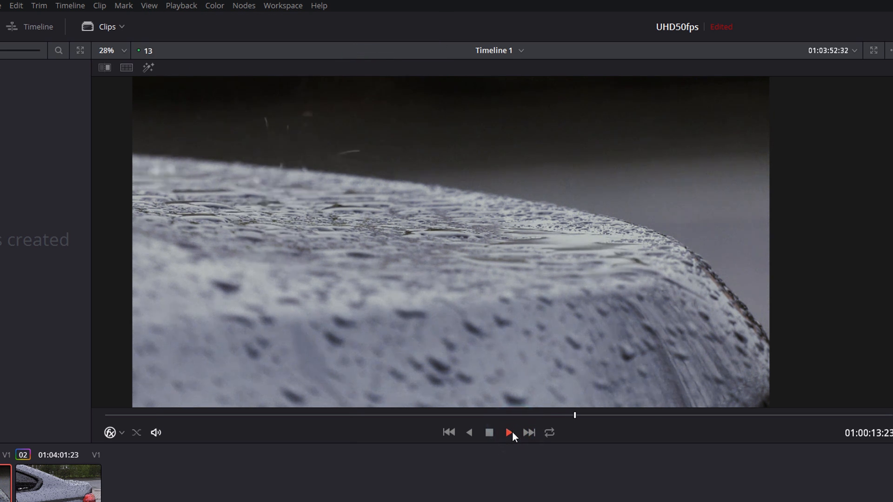
{"action": "left_click", "coordinate": [508, 433]}
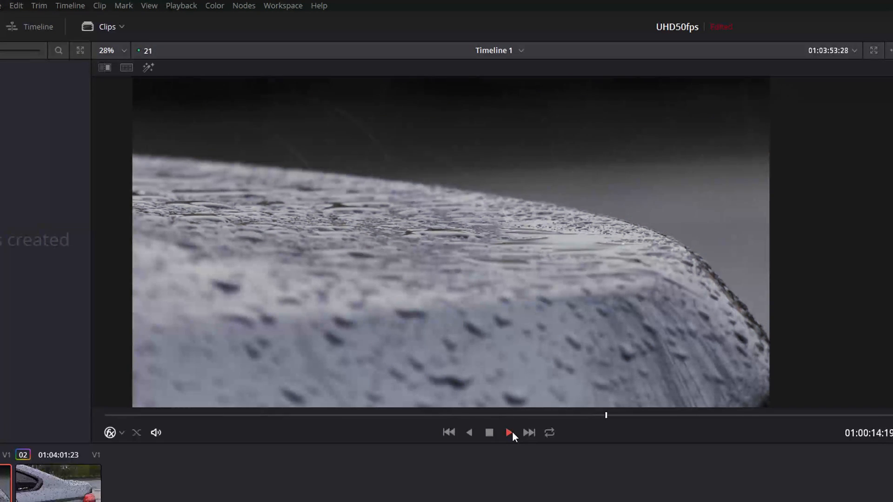
{"action": "left_click", "coordinate": [508, 433]}
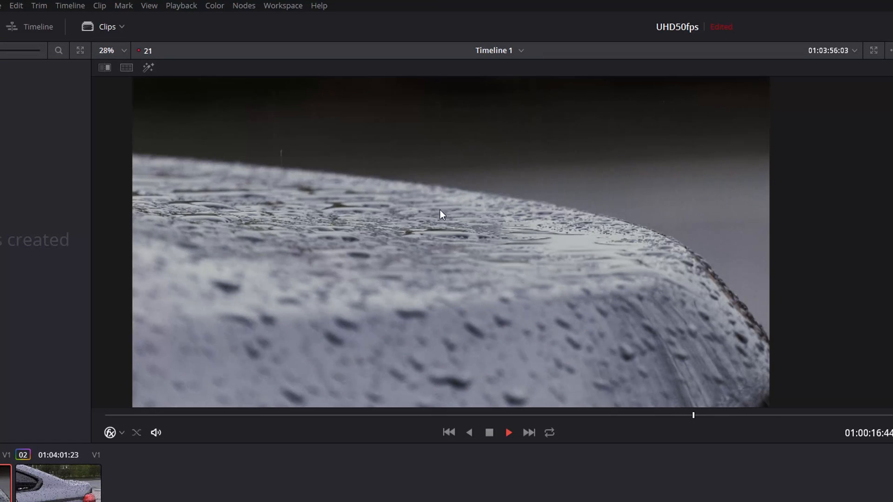
{"action": "left_click", "coordinate": [489, 433]}
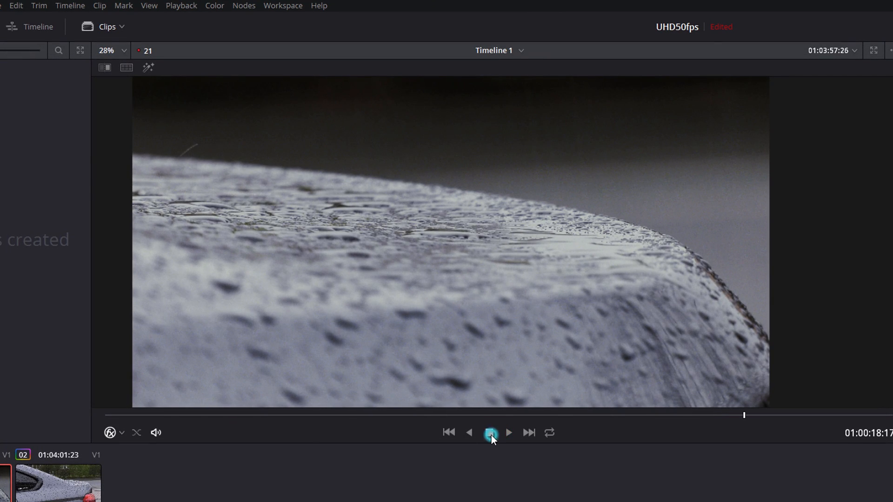
{"action": "left_click", "coordinate": [490, 433]}
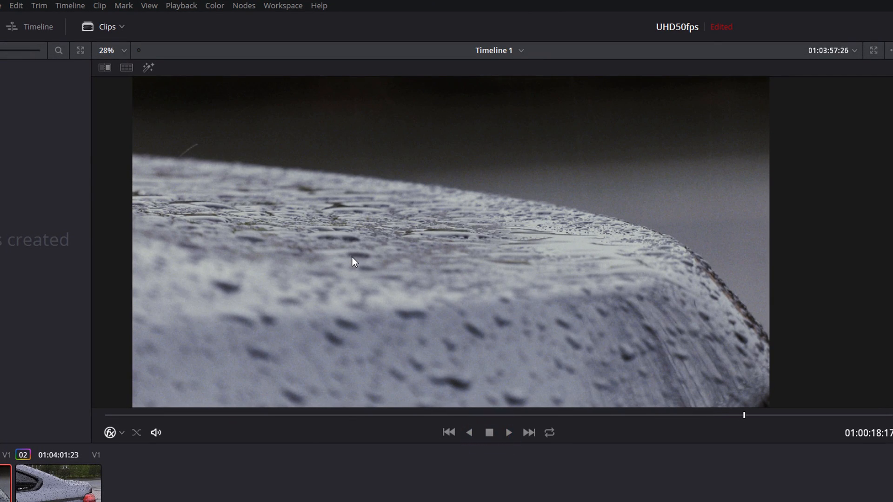